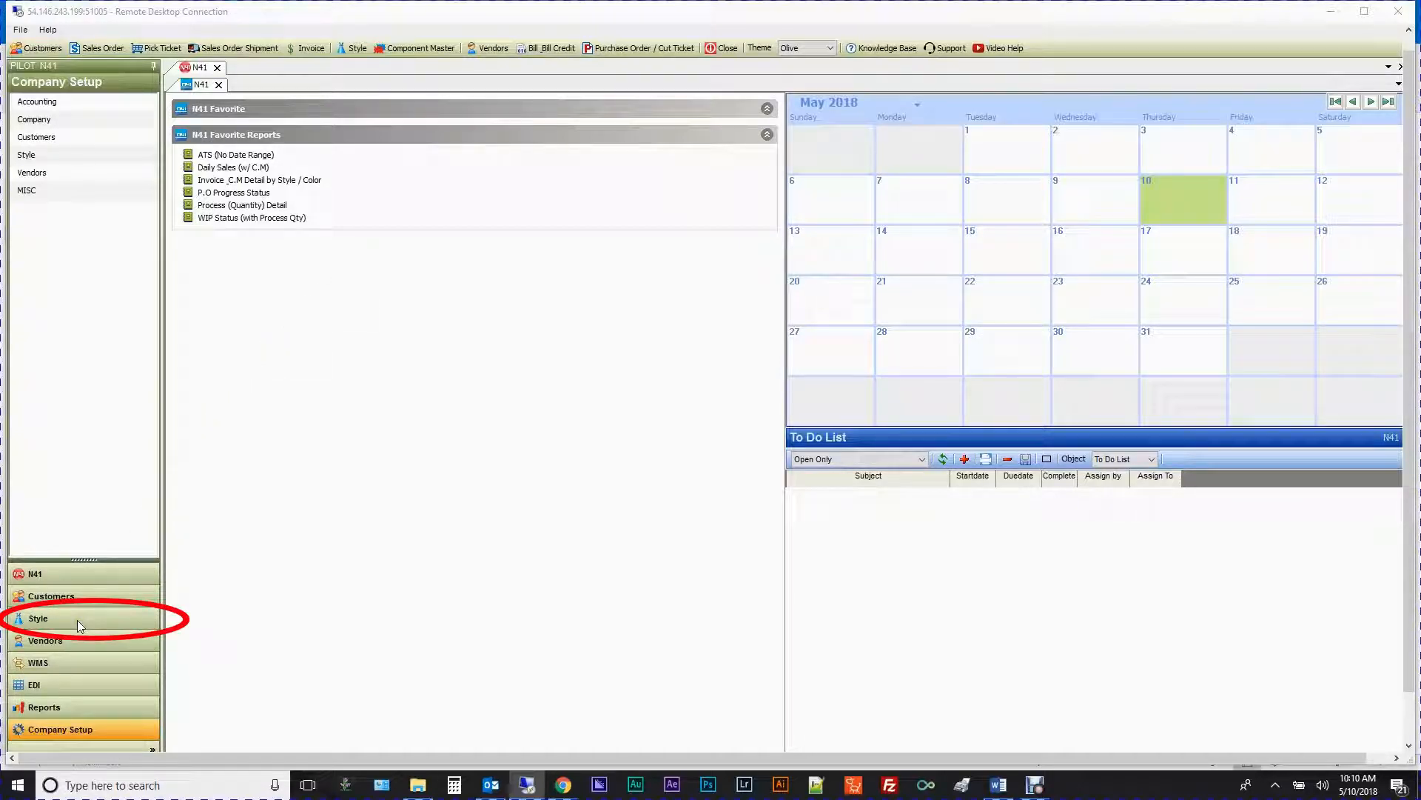
Step: Open the Style Master style list in a new Style workspace
click(38, 617)
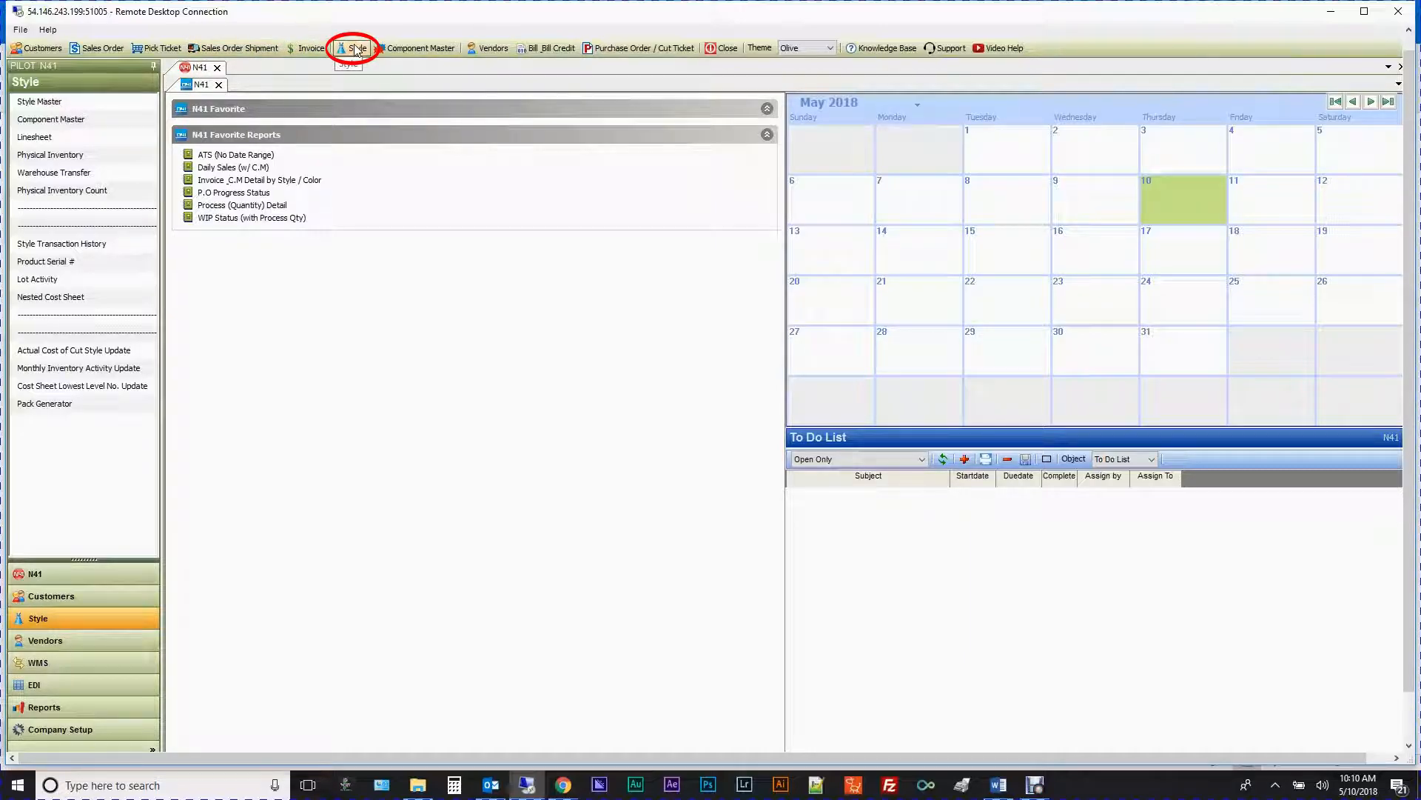
click(353, 47)
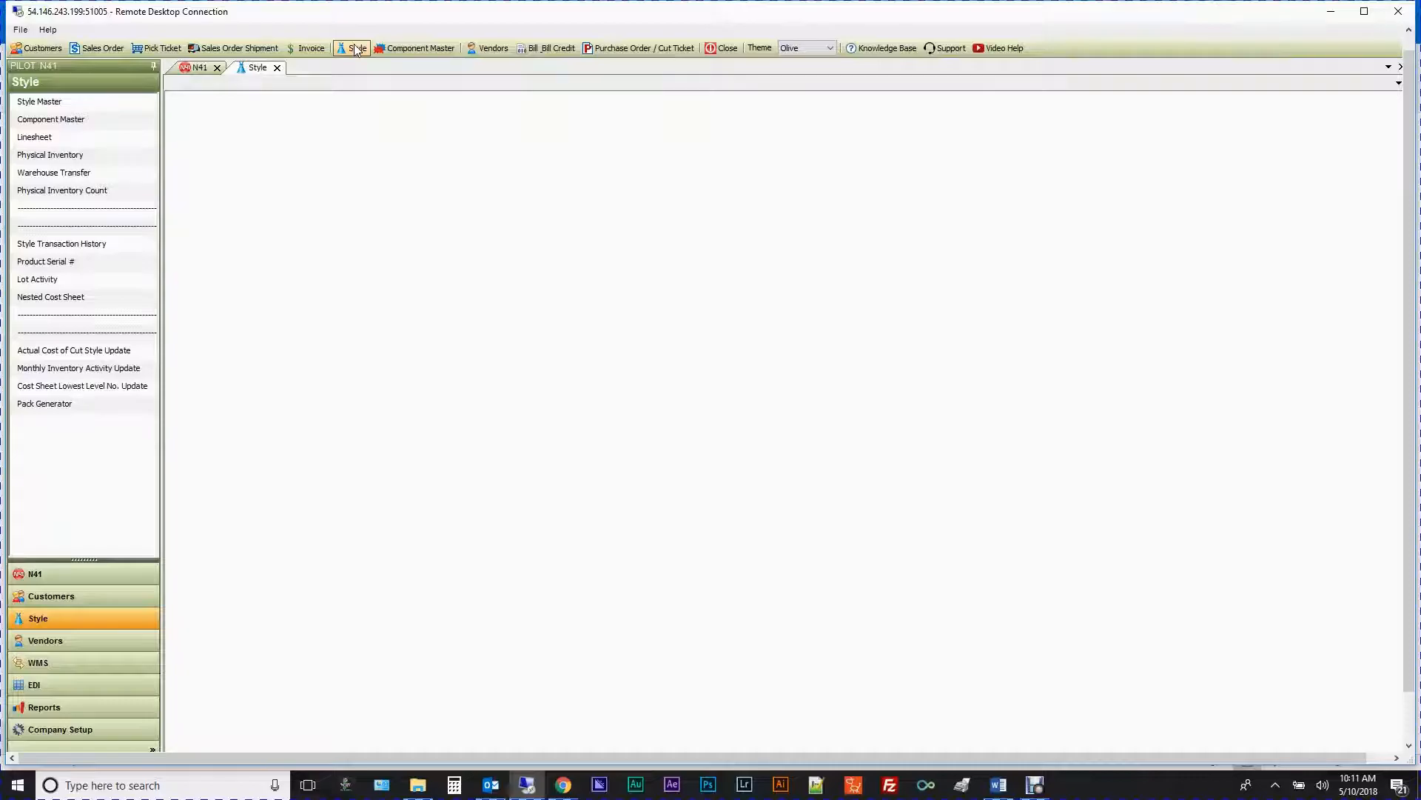
click(39, 101)
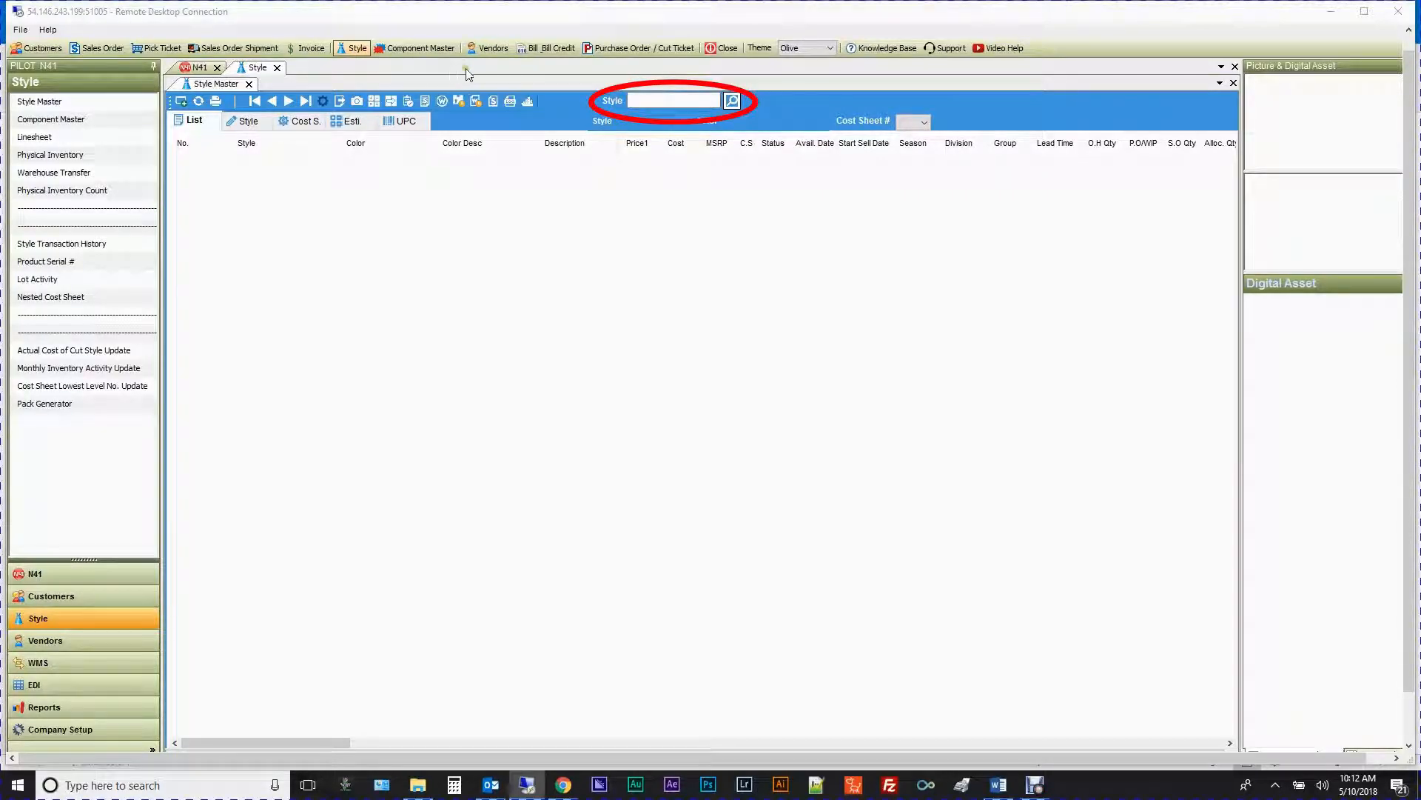
Step: Search styles for 555, view results by Color and Description, then show the single-style detail page
click(671, 99)
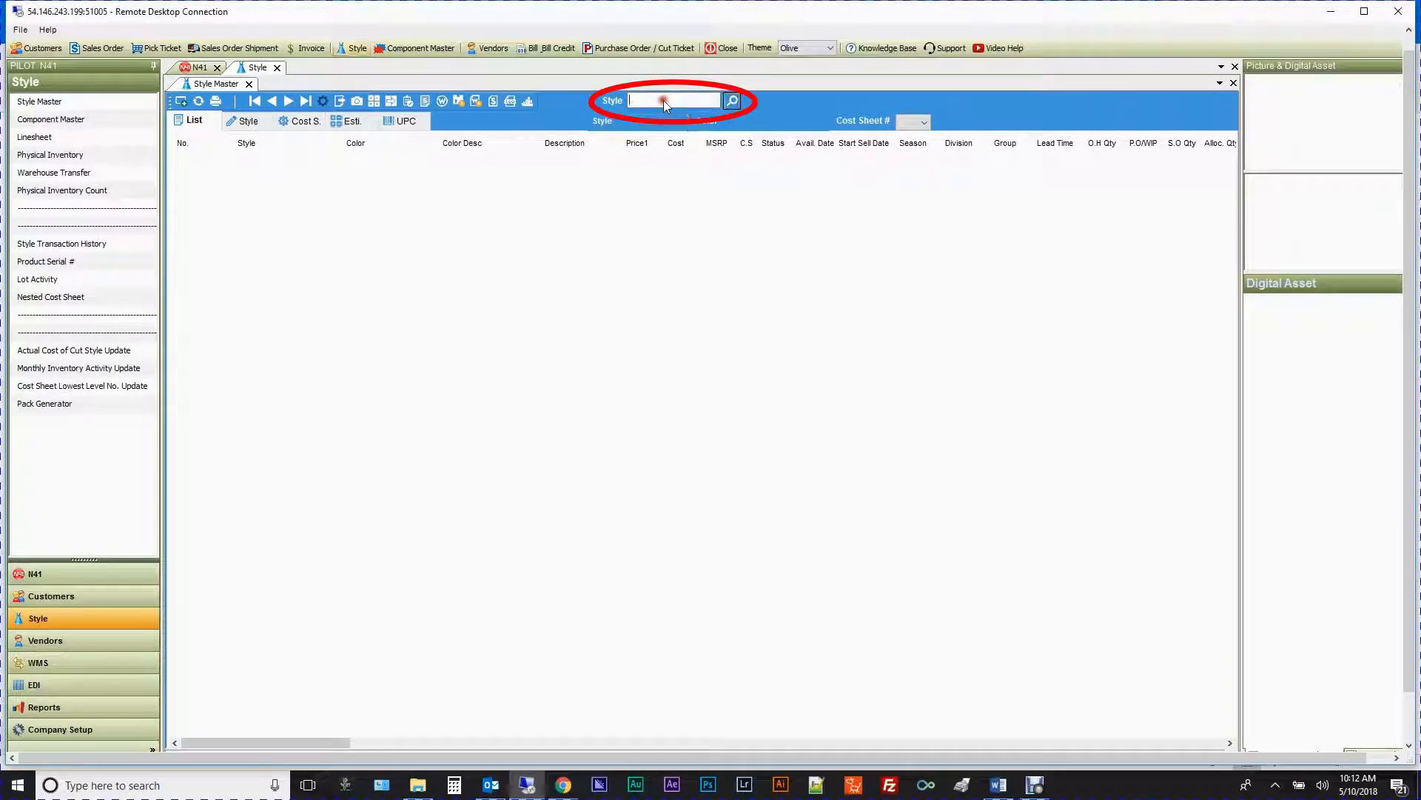
text(555)
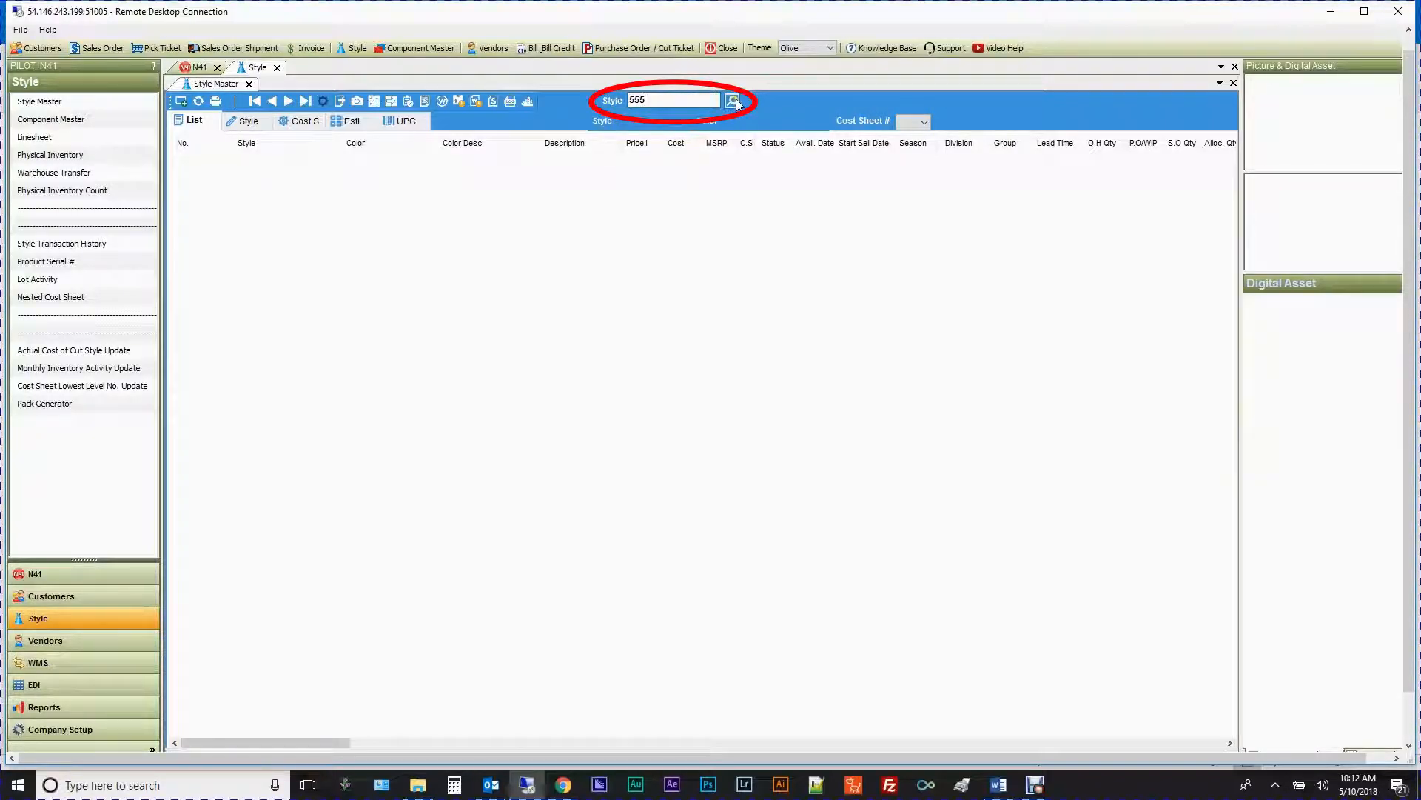
click(734, 101)
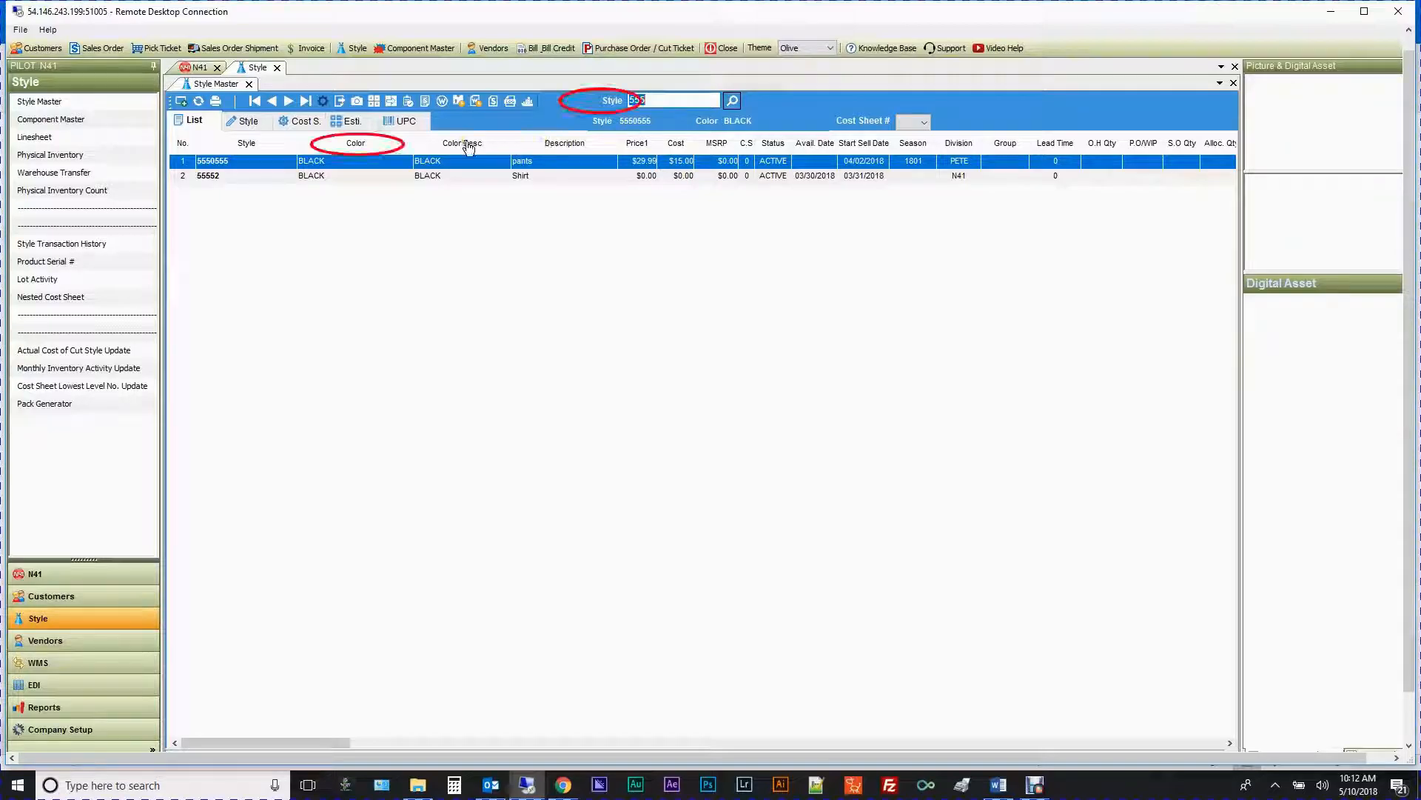
click(356, 142)
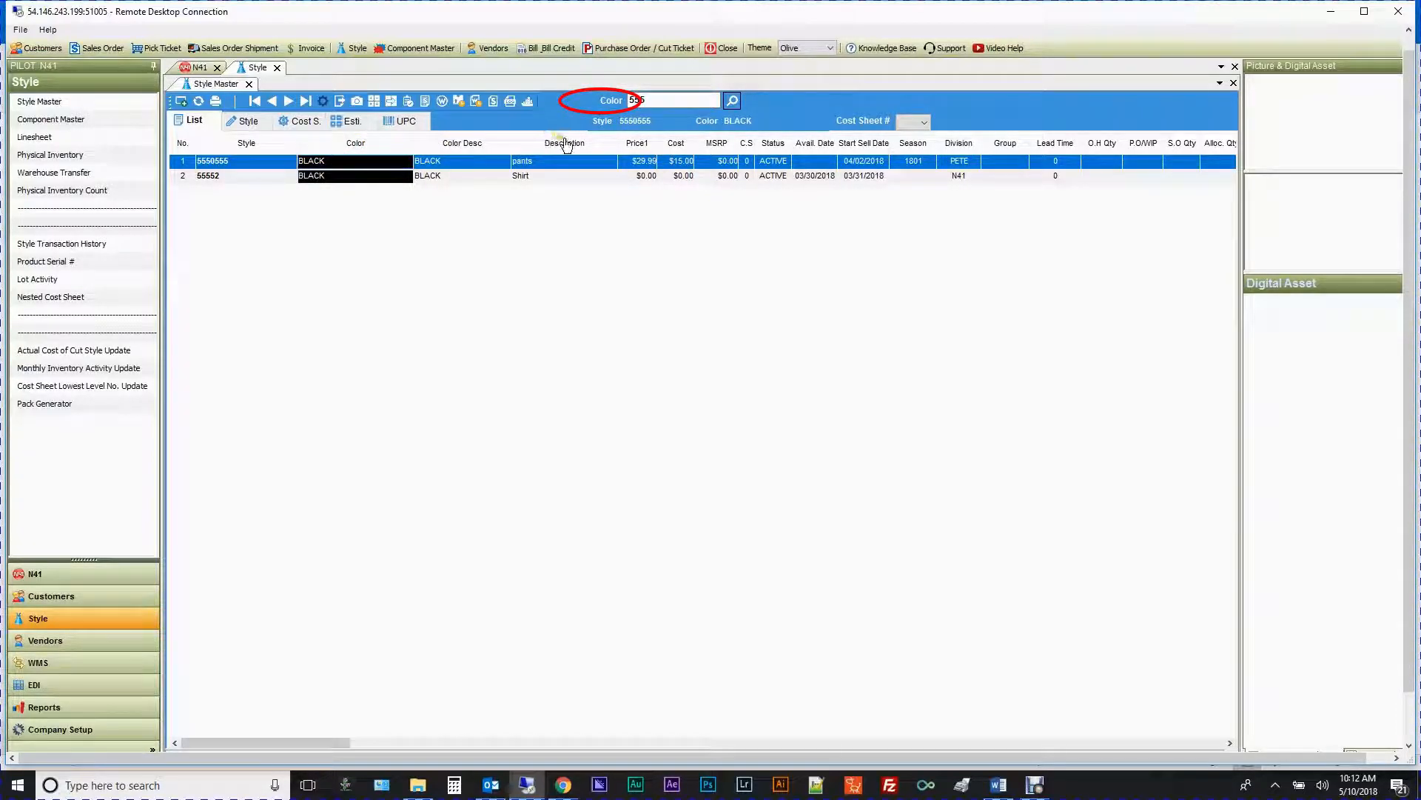
click(565, 142)
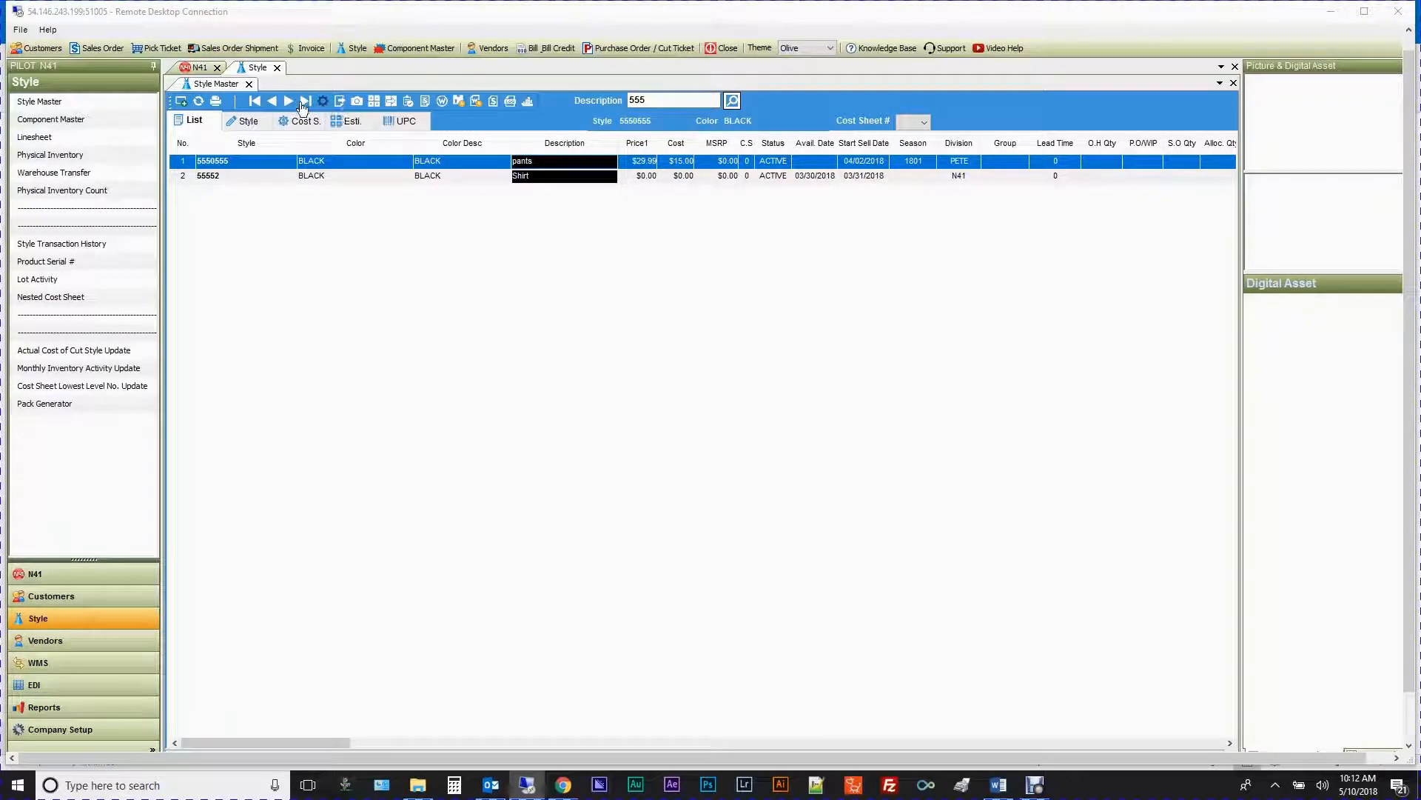
click(180, 101)
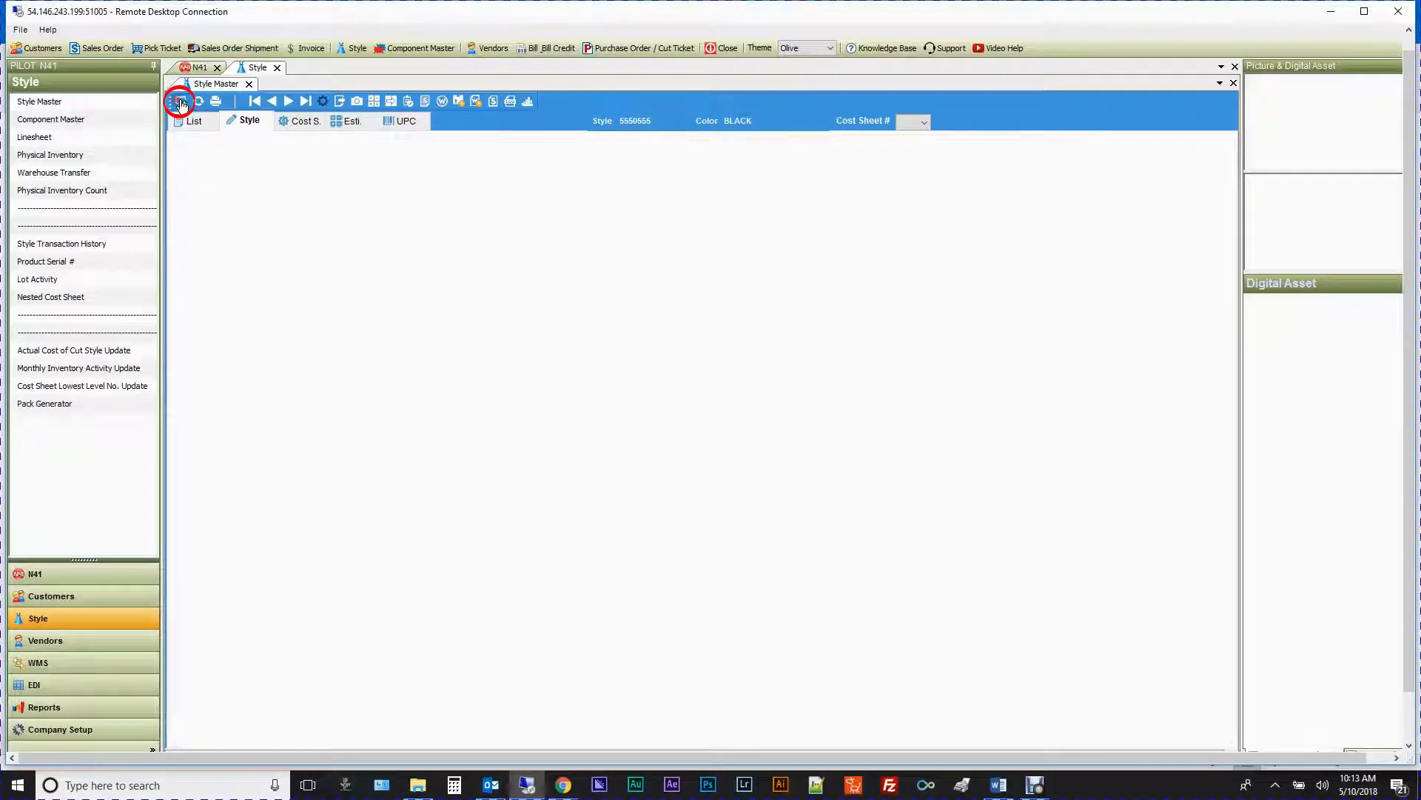
Step: Start a new style 22212 with color BLACK and begin the description CARDIGAN
click(181, 100)
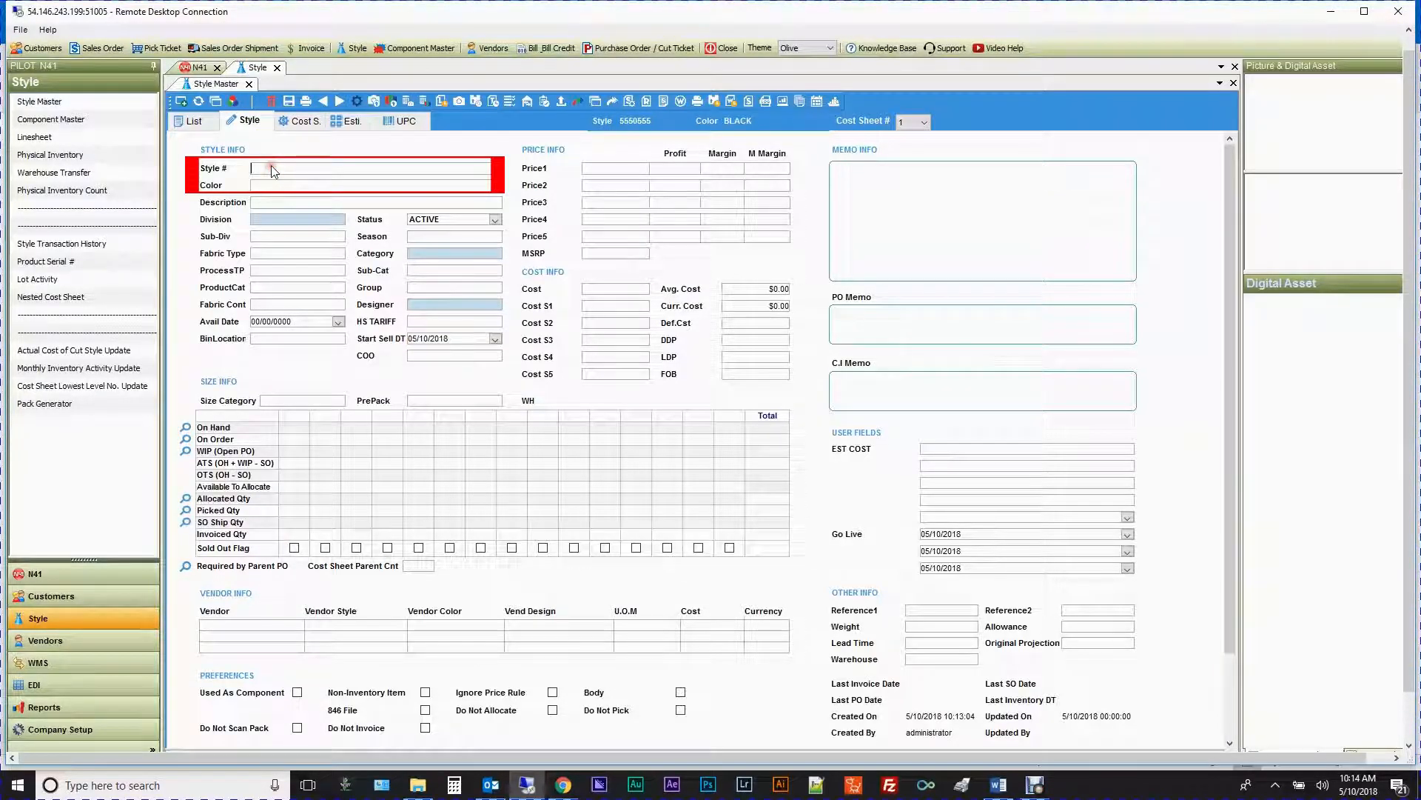
text(22212)
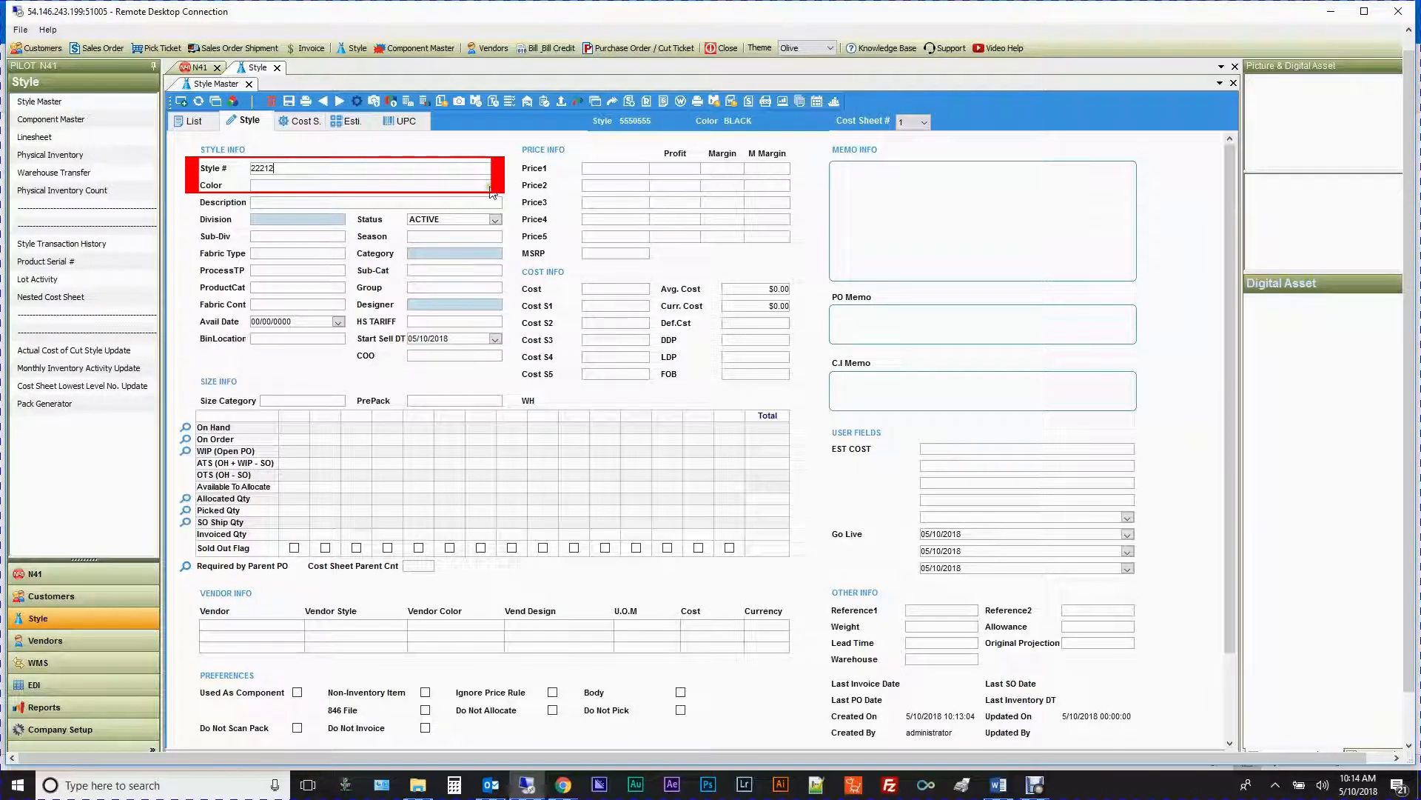
click(487, 185)
text(BLACK)
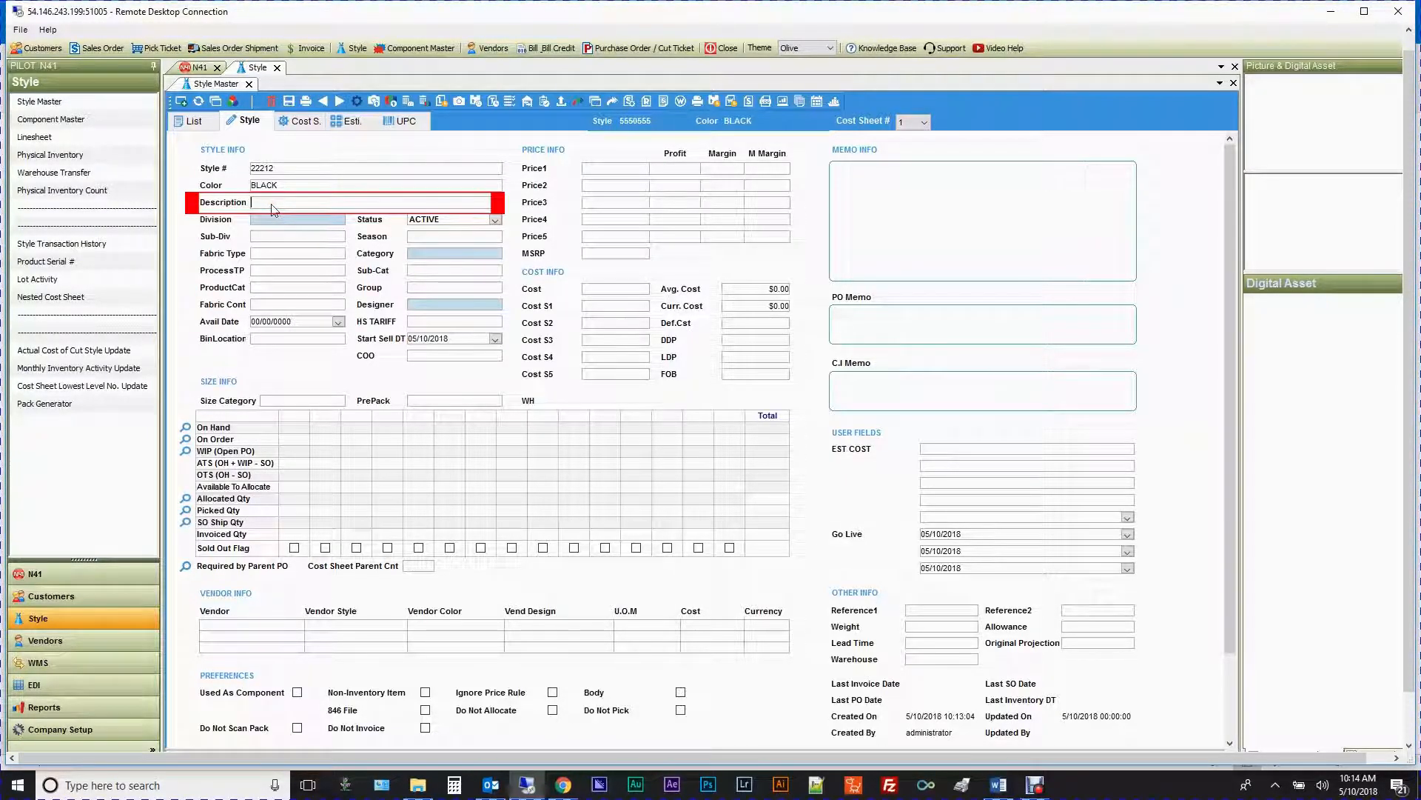
text(CARDIGAN)
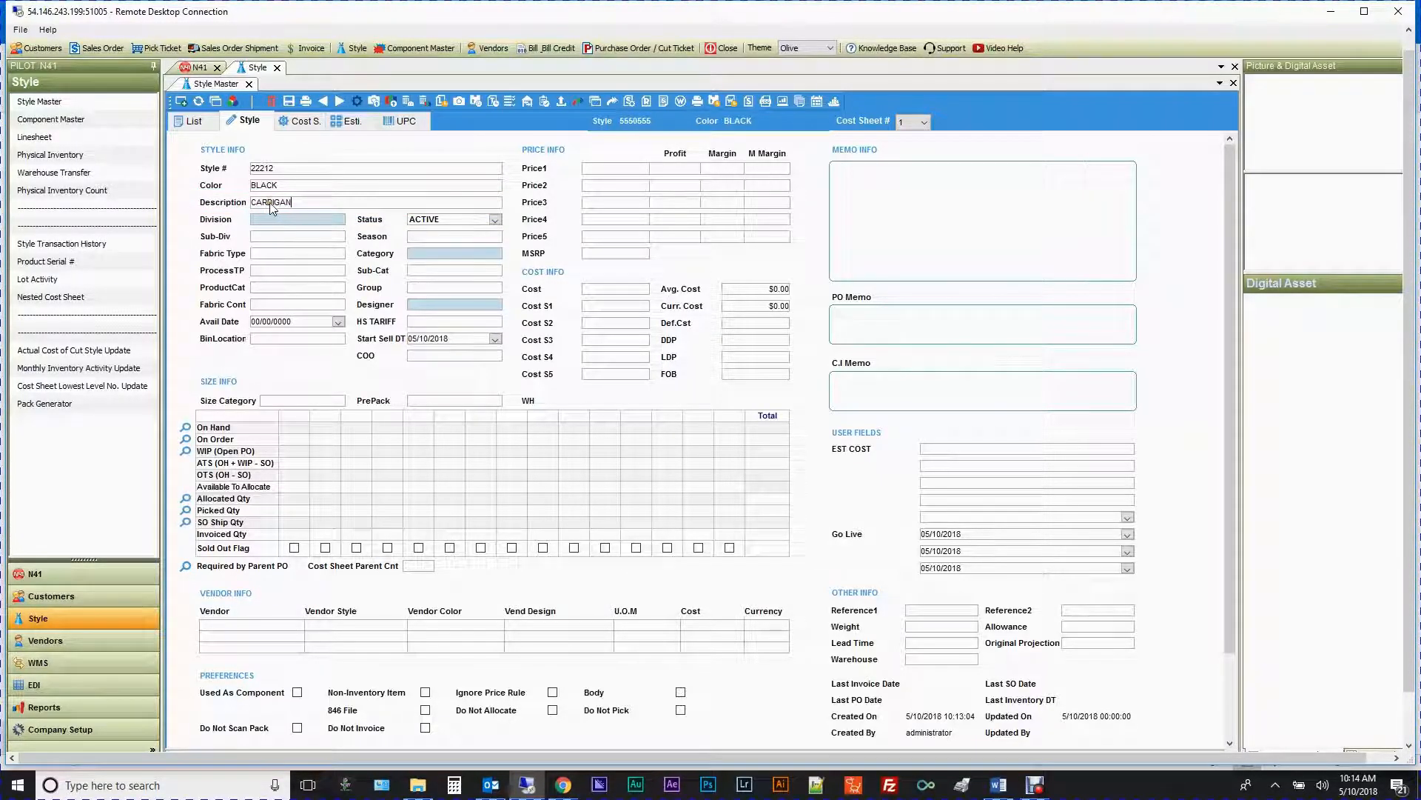
Step: Set division N41 and category TOP (after first picking DRESS)
click(338, 219)
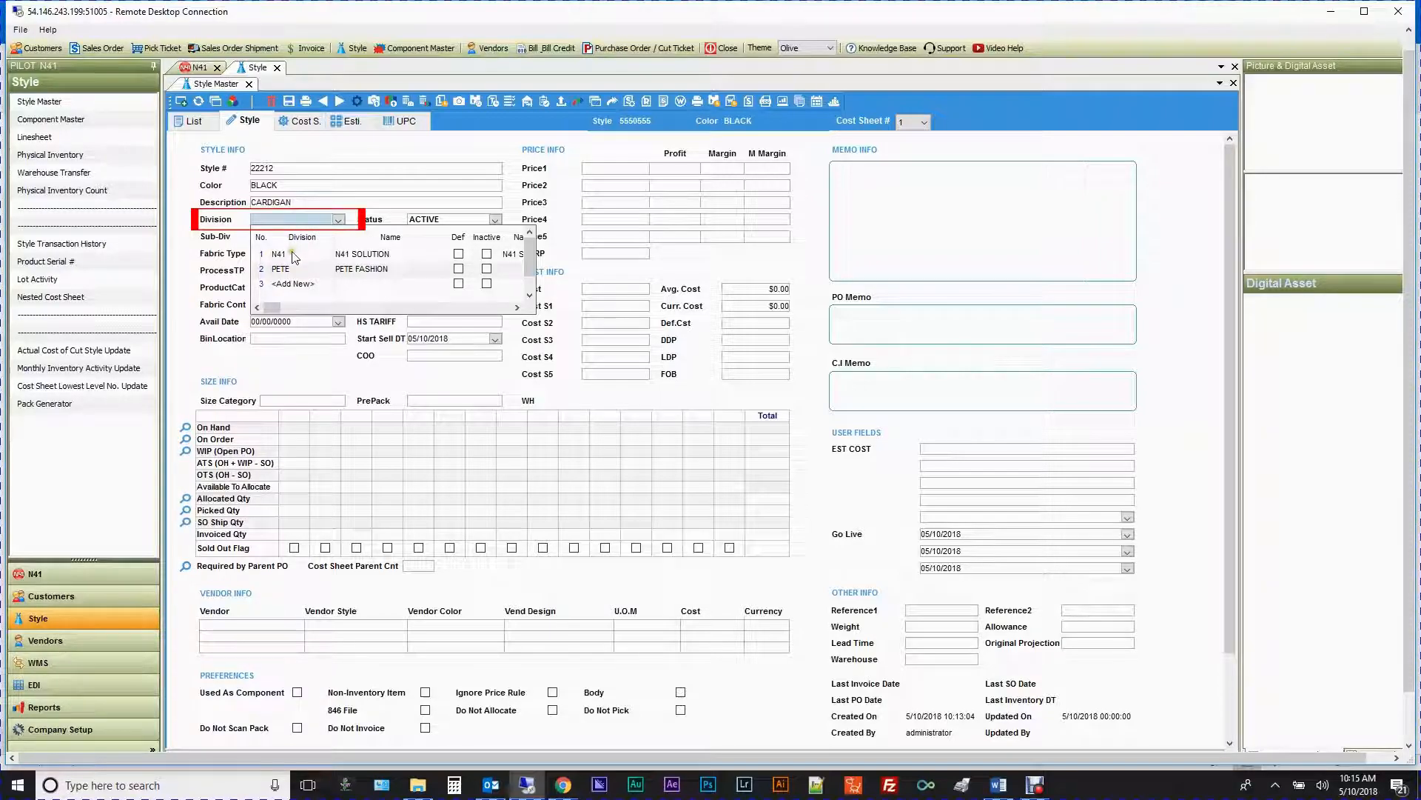
click(279, 254)
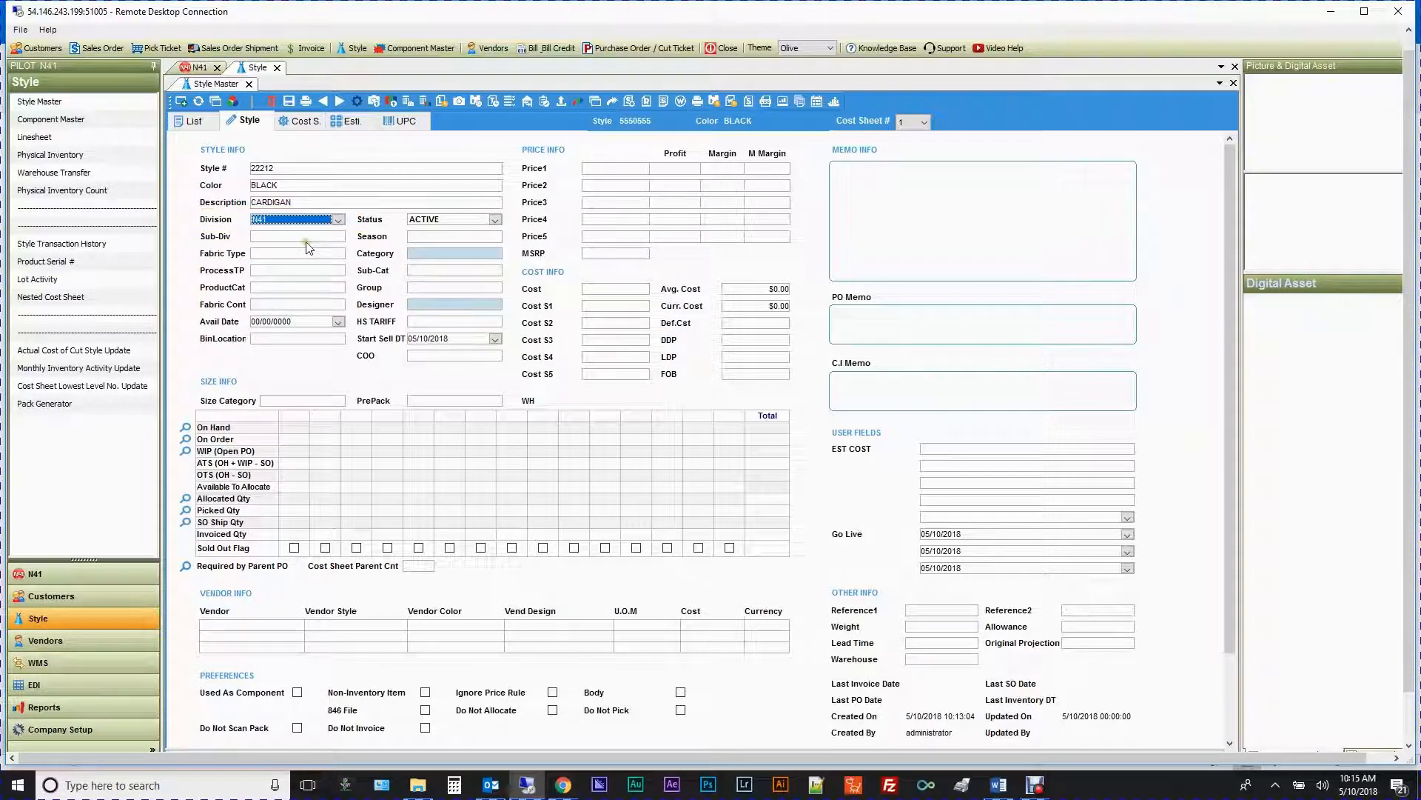
click(494, 253)
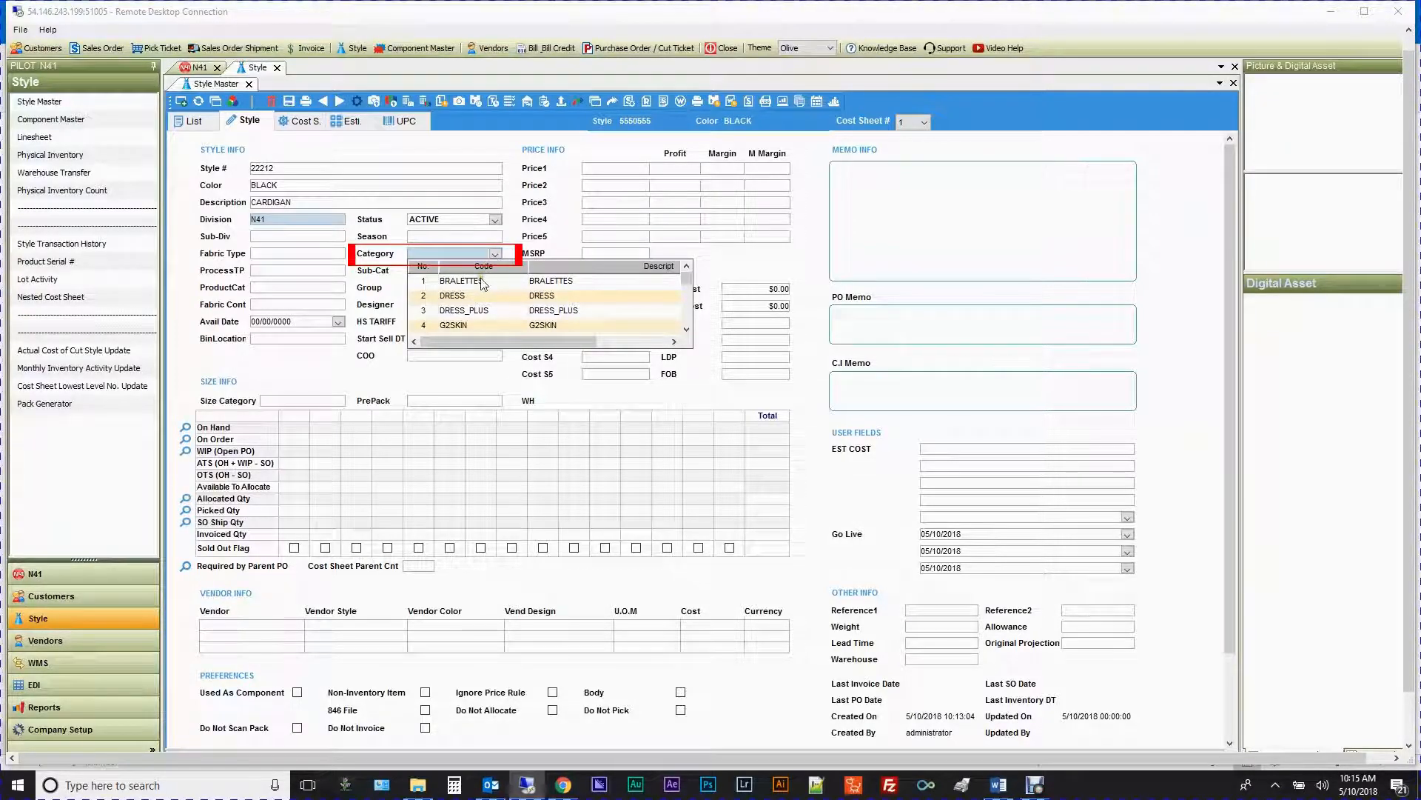
click(451, 296)
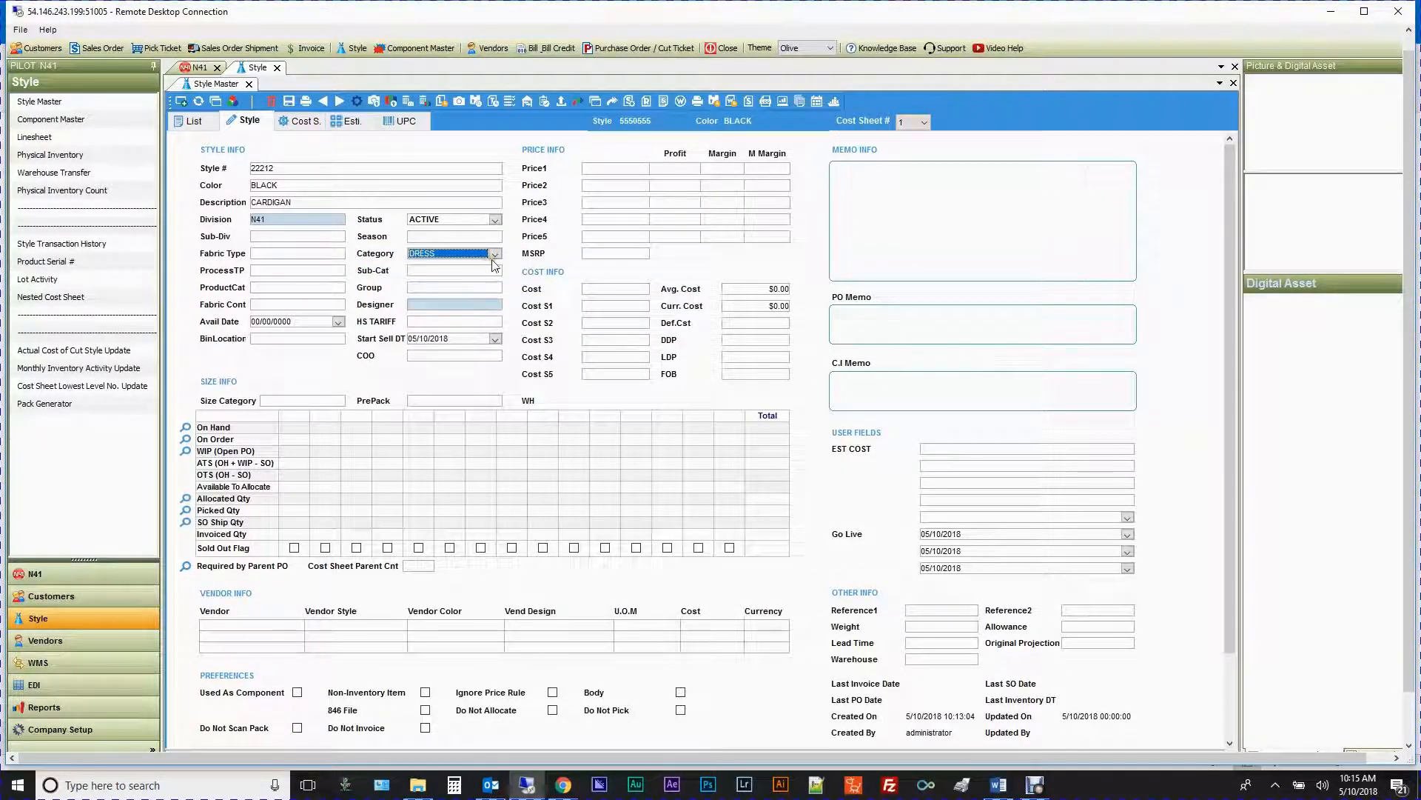
click(494, 253)
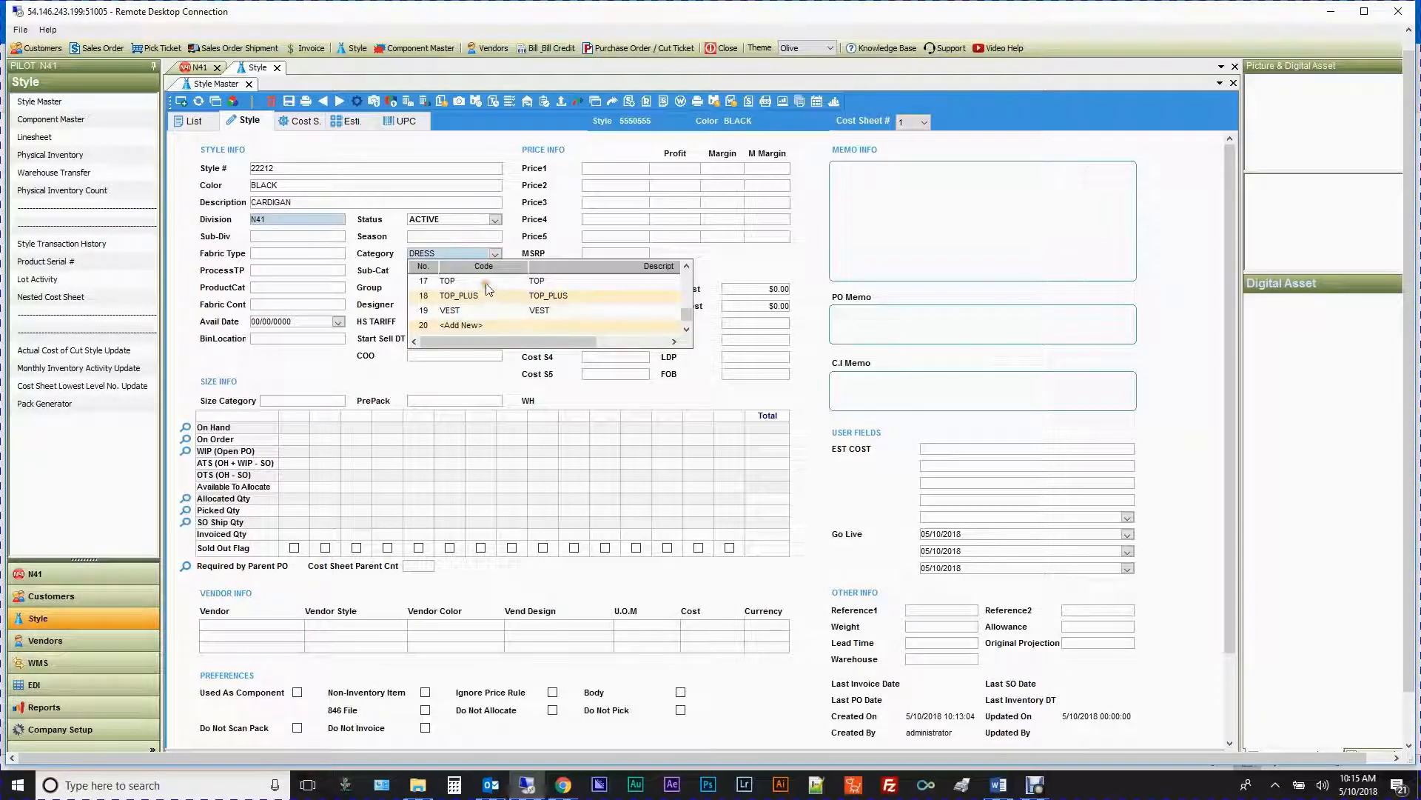
click(445, 280)
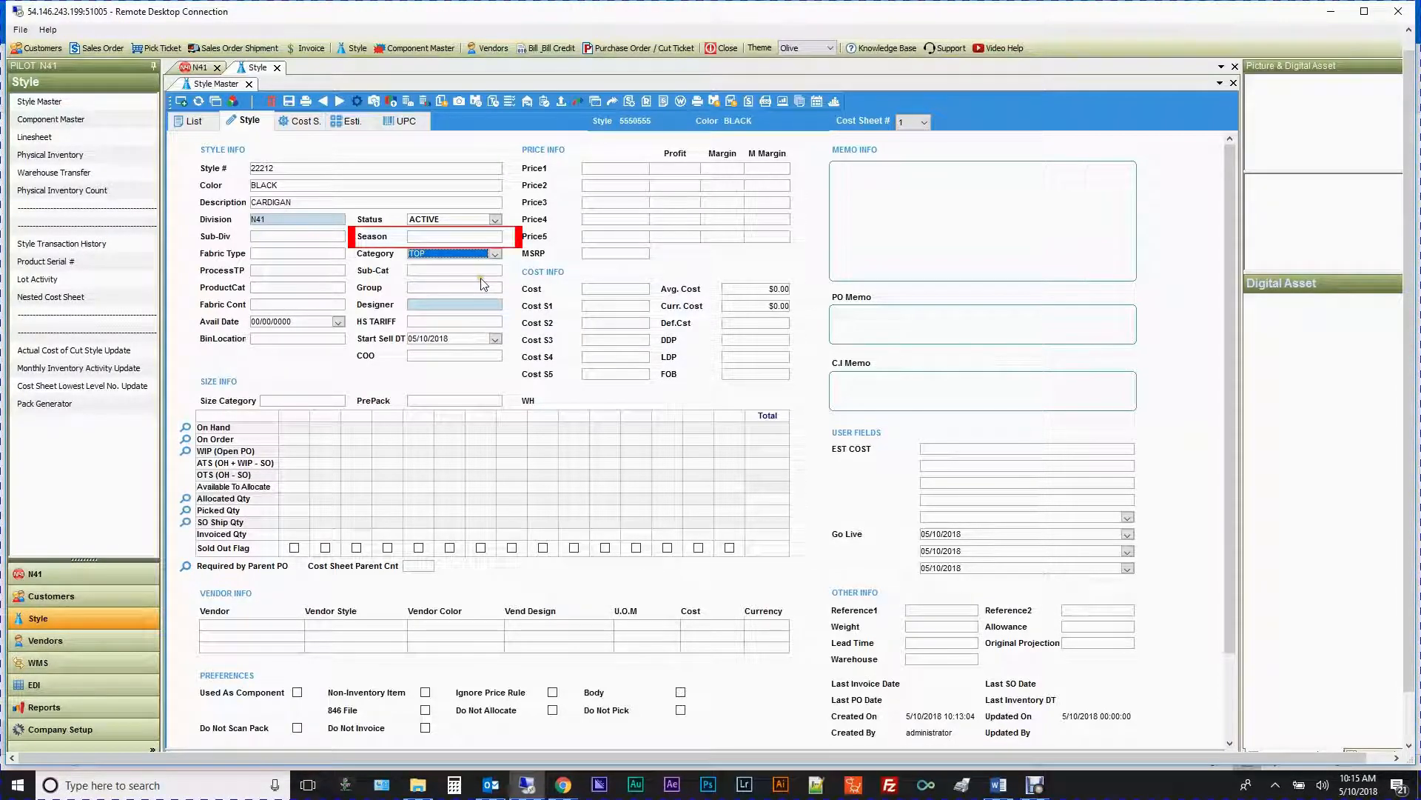
Step: Set season 1801 and designer 55555, moving on to size category
click(496, 235)
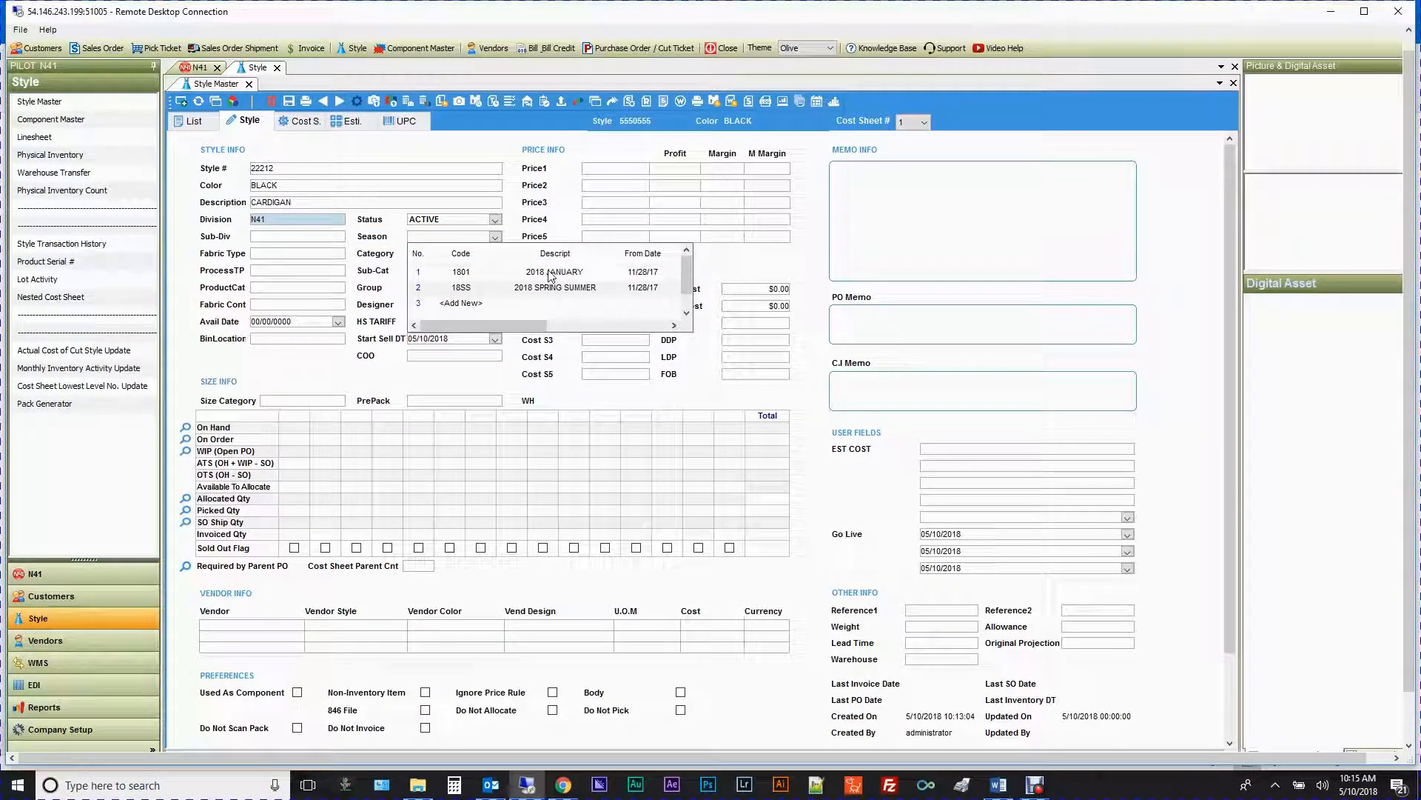
click(461, 271)
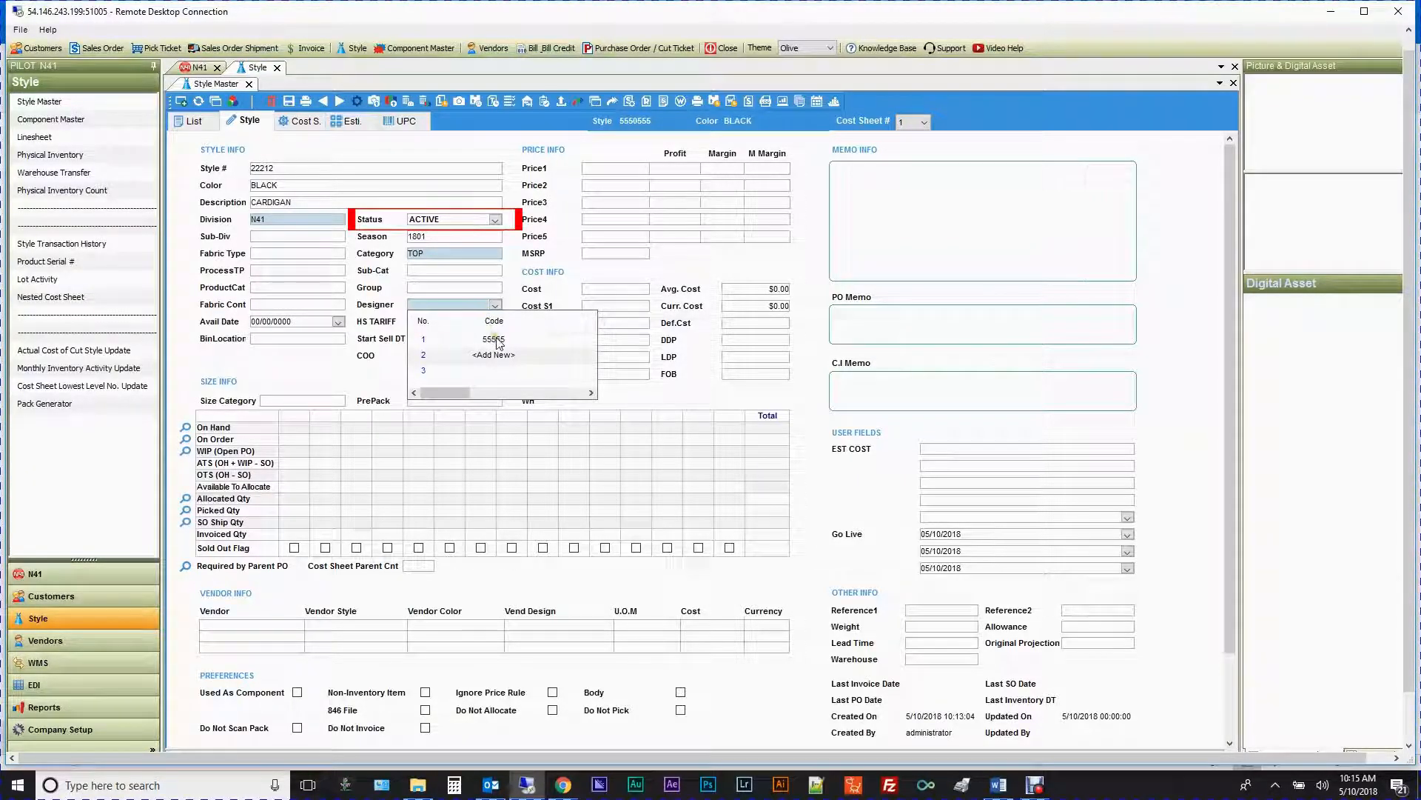
click(492, 337)
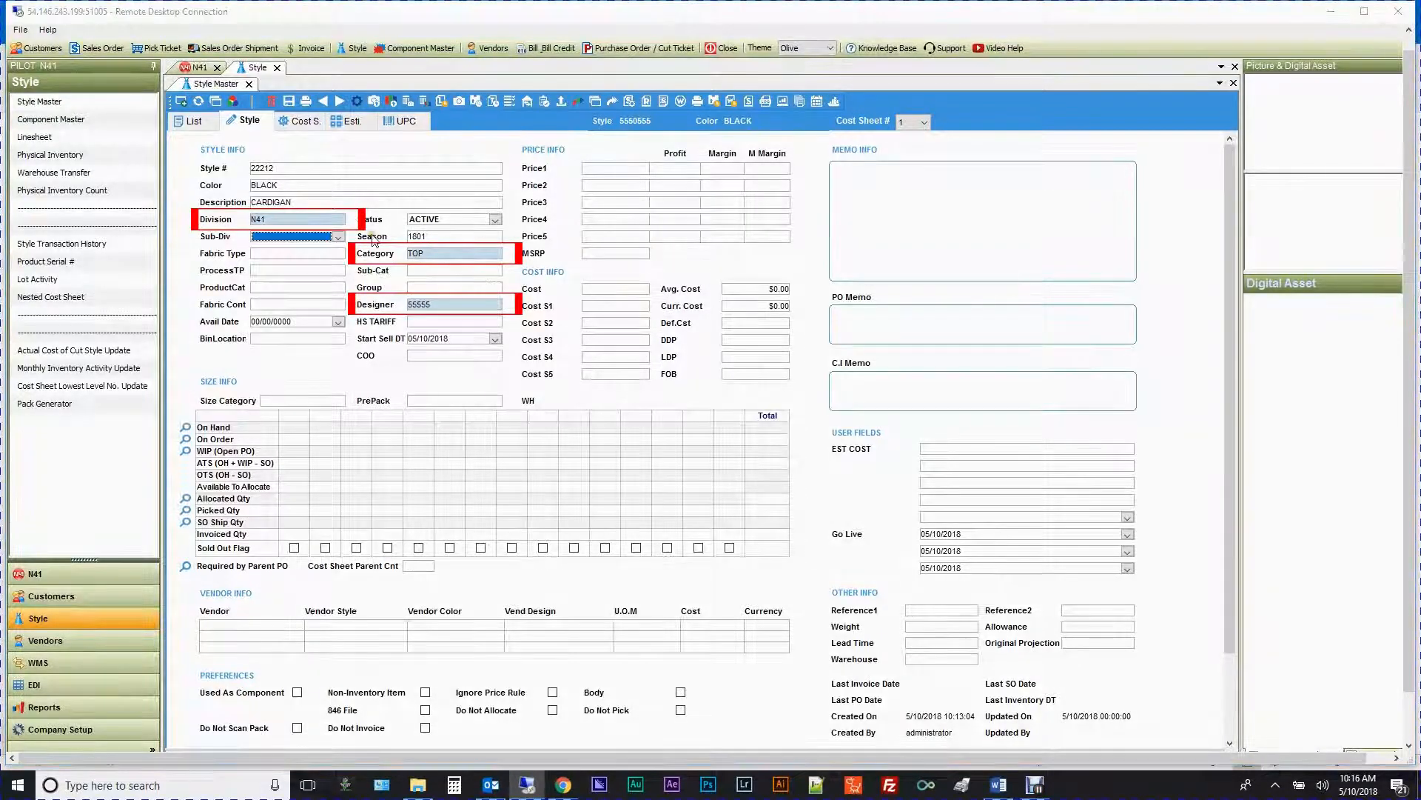
mouse_move(357, 100)
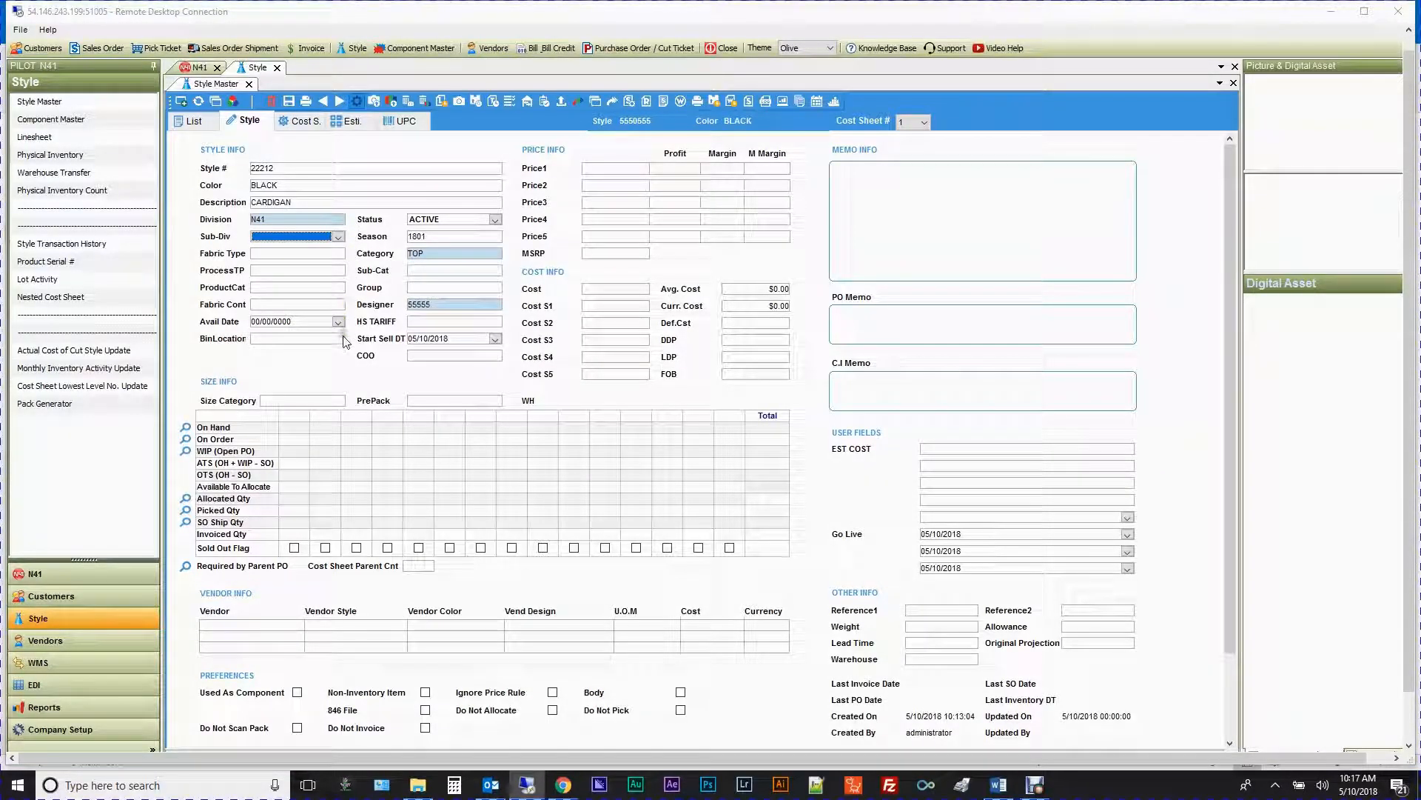
click(338, 402)
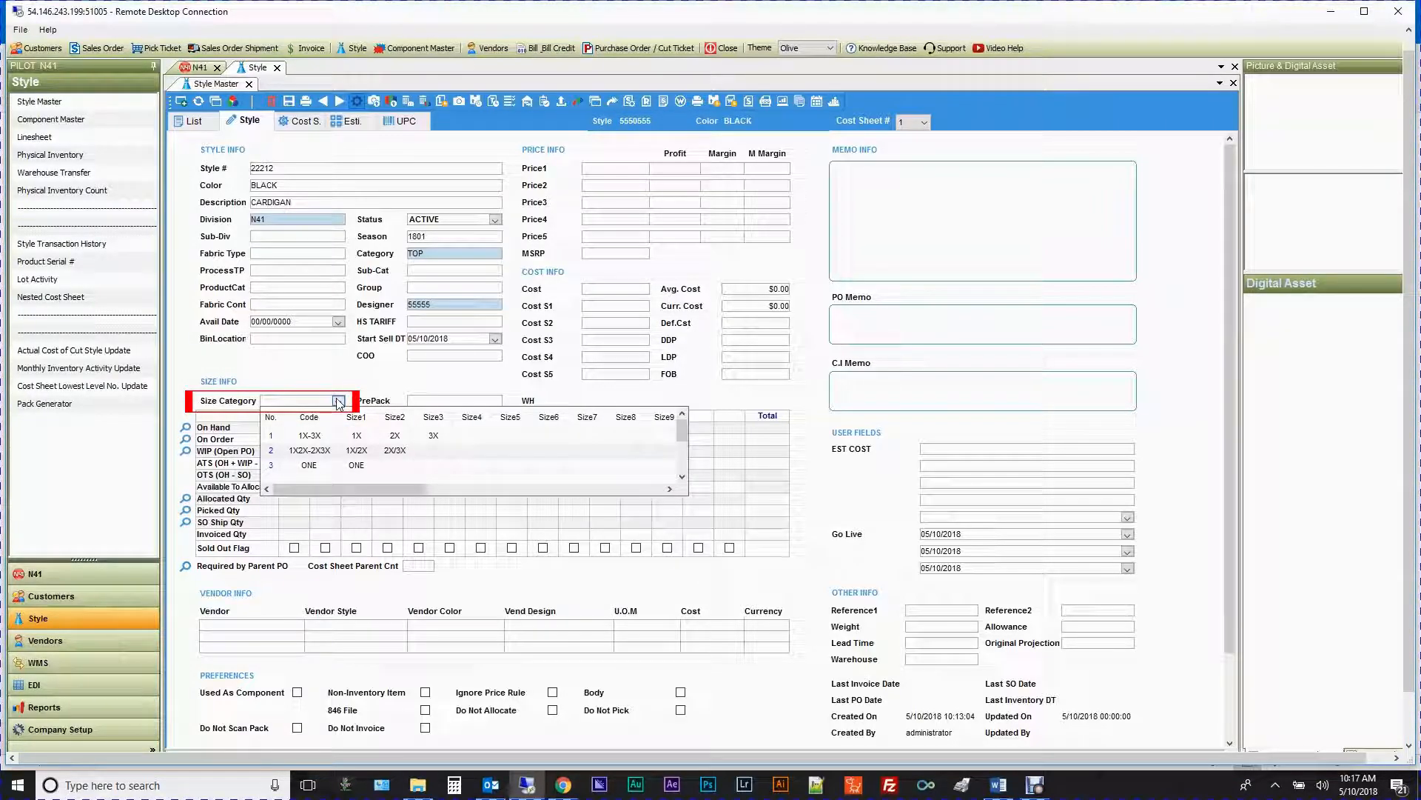
Step: Set size category S-L and prepack 222
scroll(down, 3)
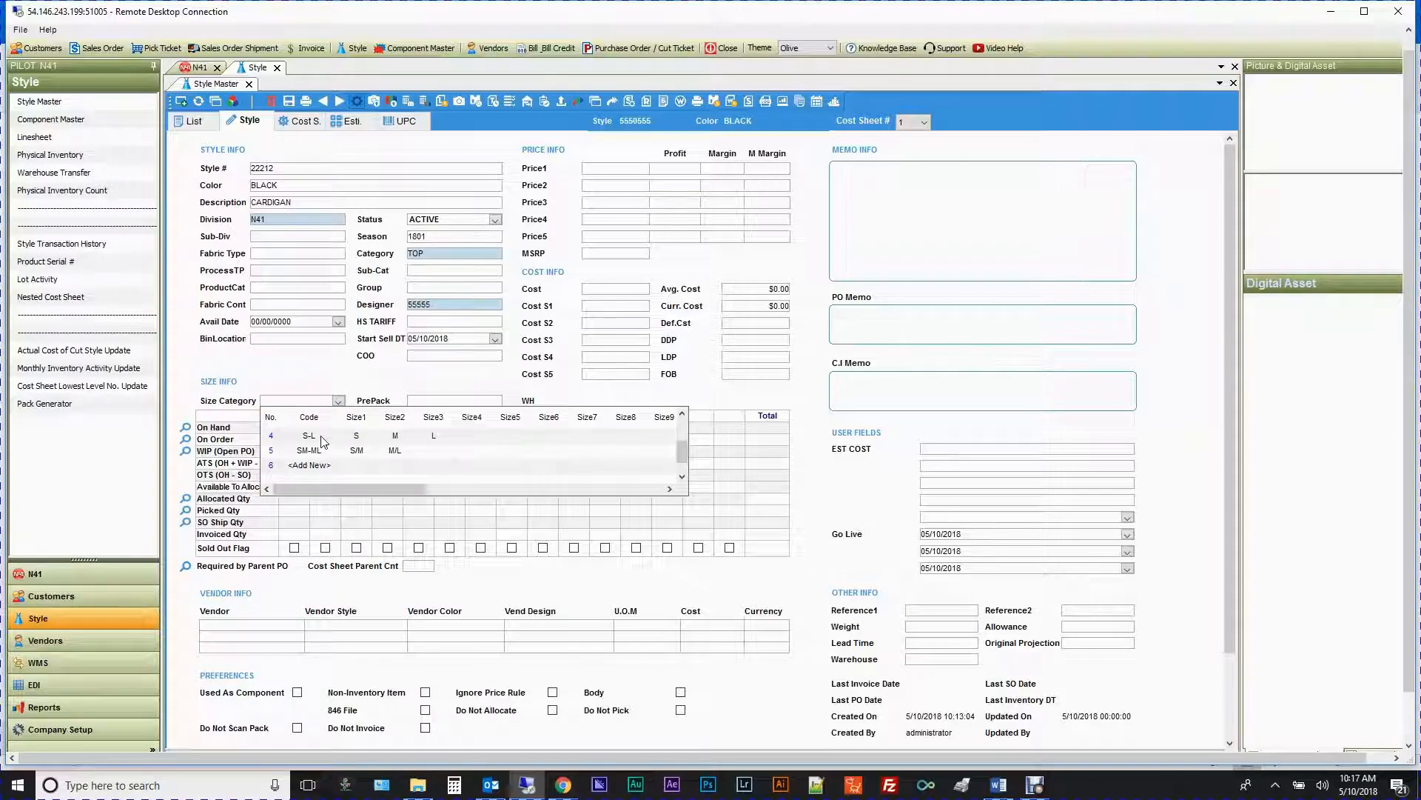
click(308, 435)
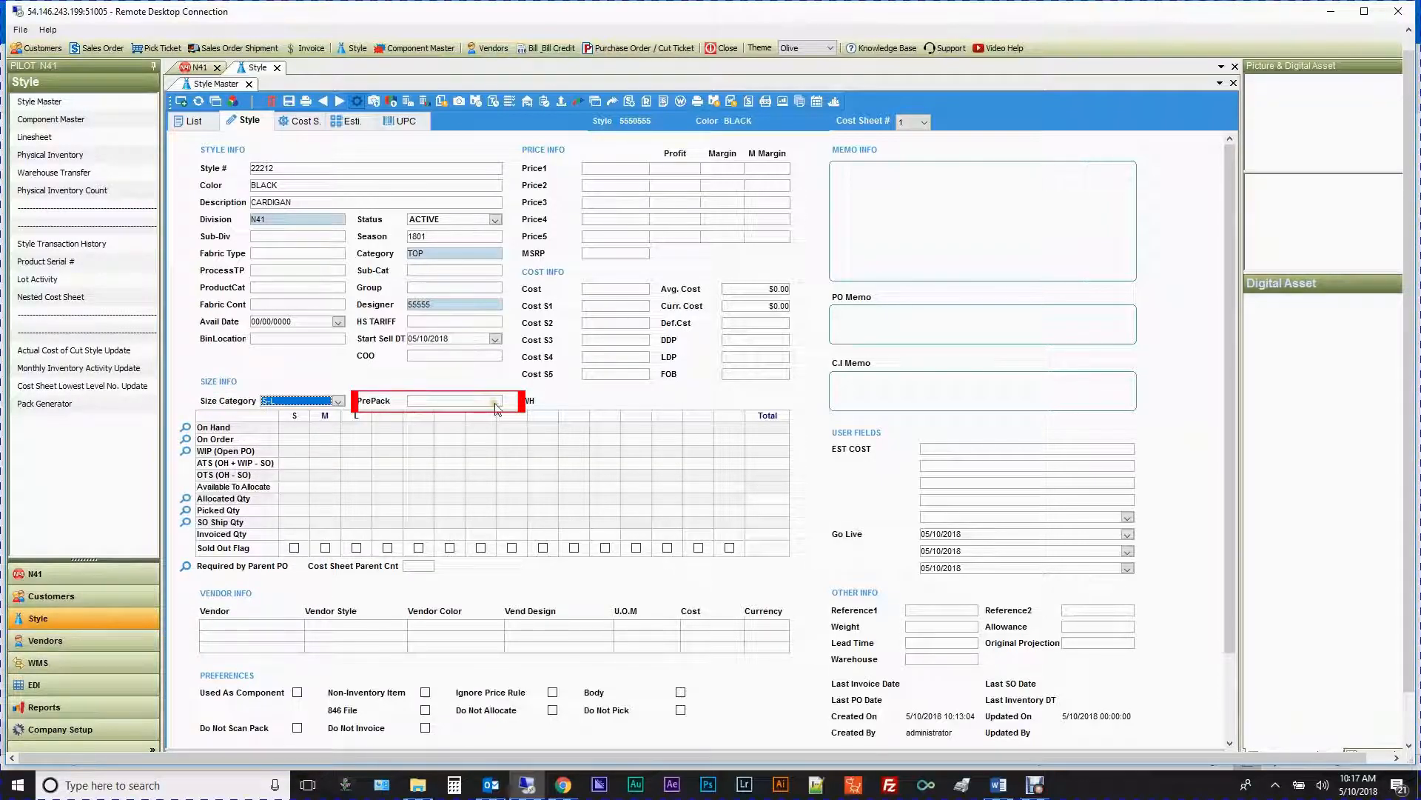
click(492, 402)
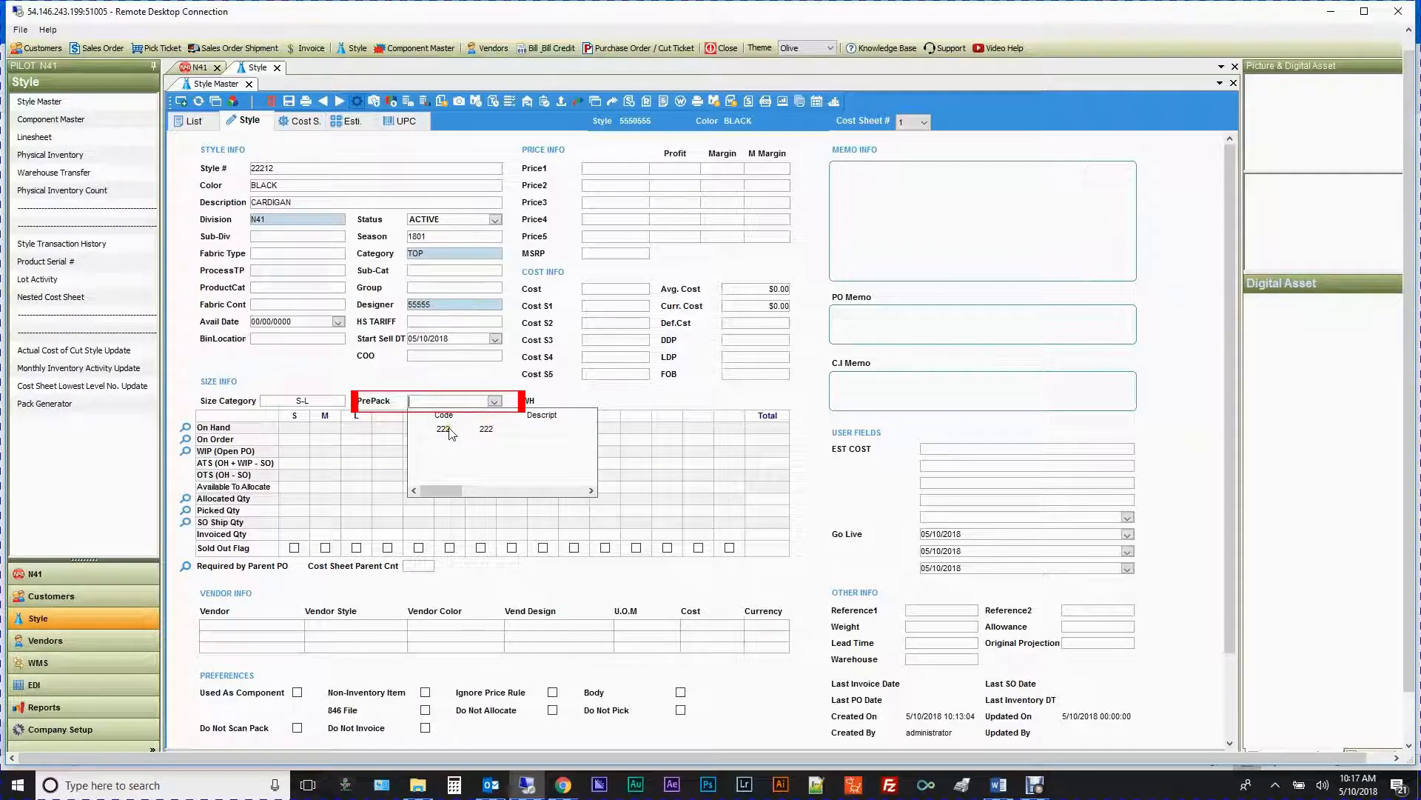
click(444, 429)
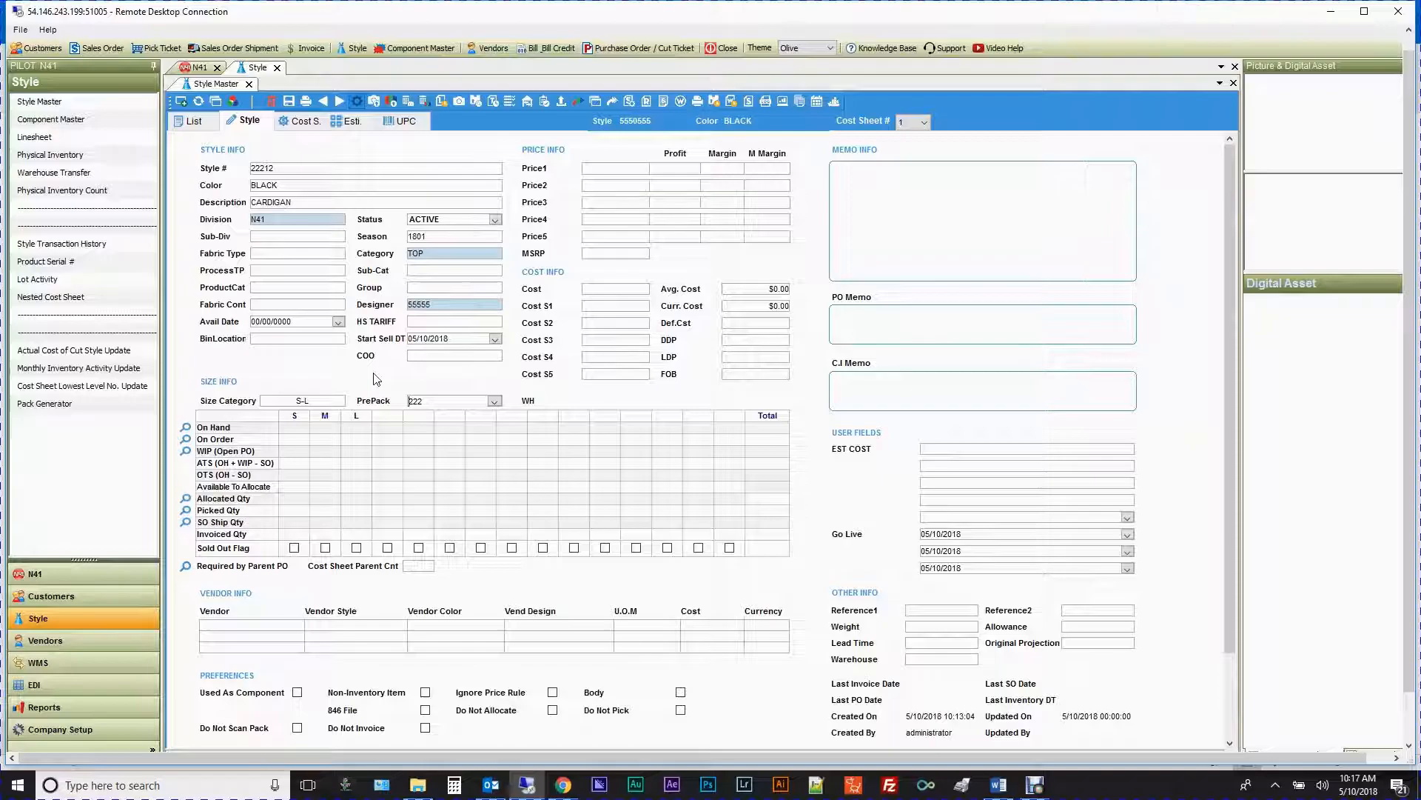
Step: Enter Price1–Price5 as 6.99, 7.29, 7.49, 7.89, 8.19 and cost 2.12
click(644, 167)
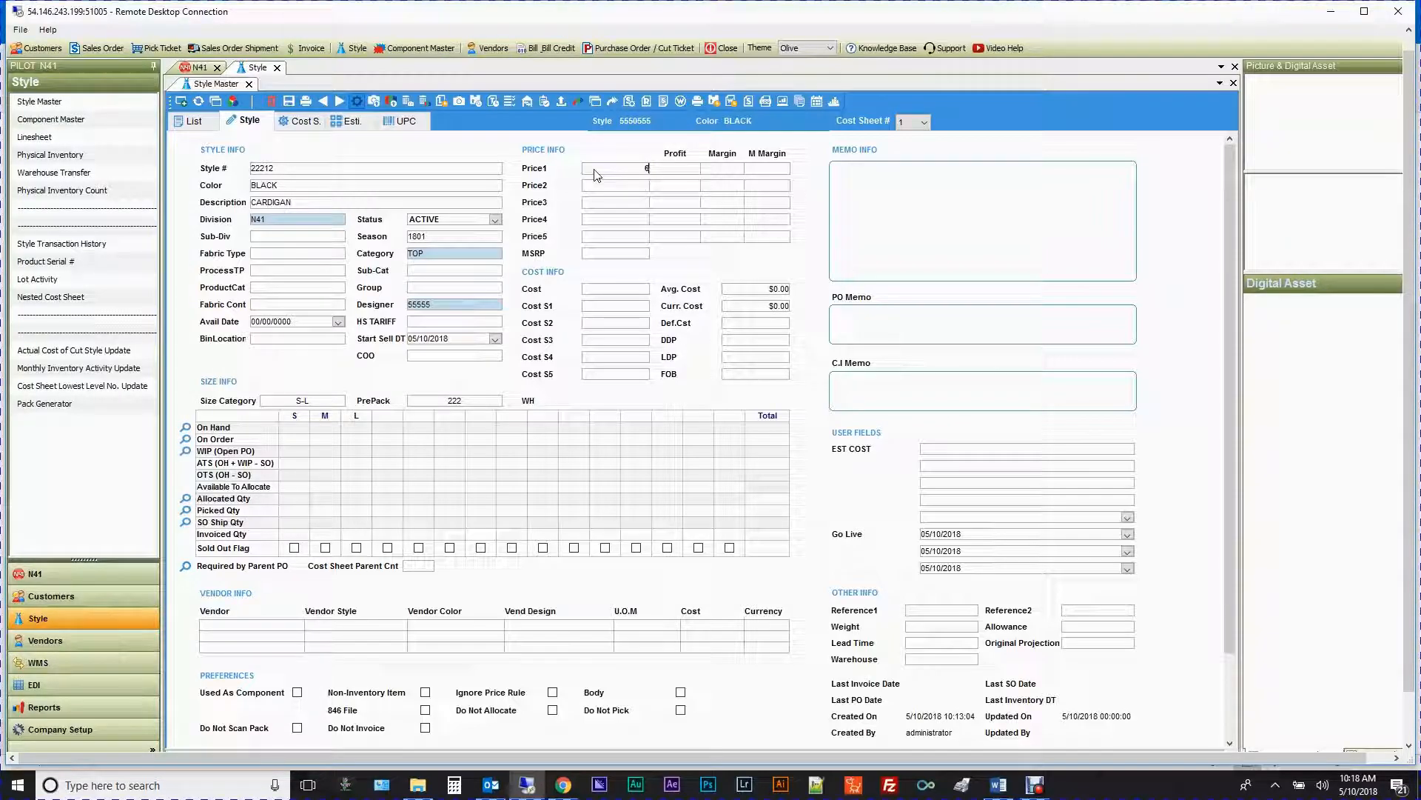
text(6.99)
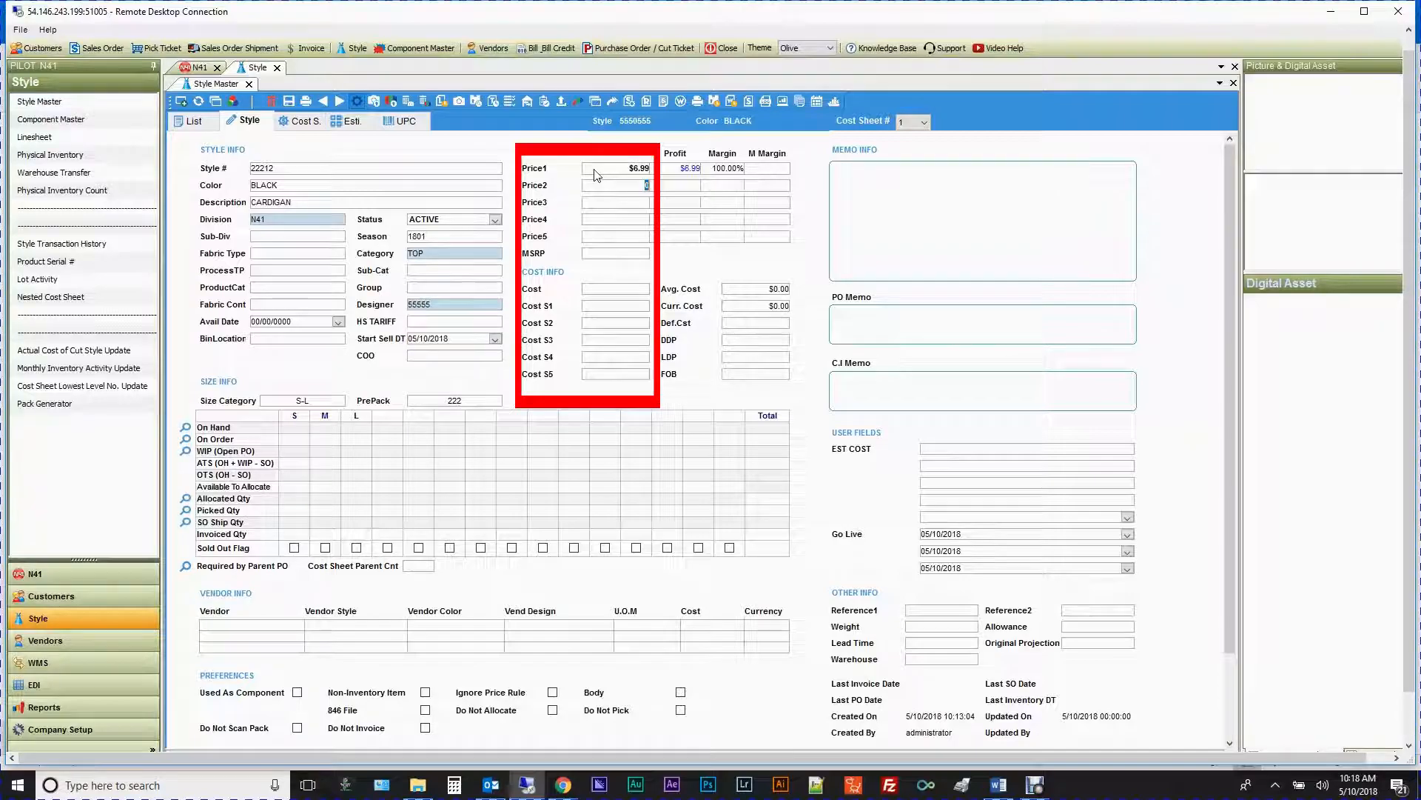
text(7.29)
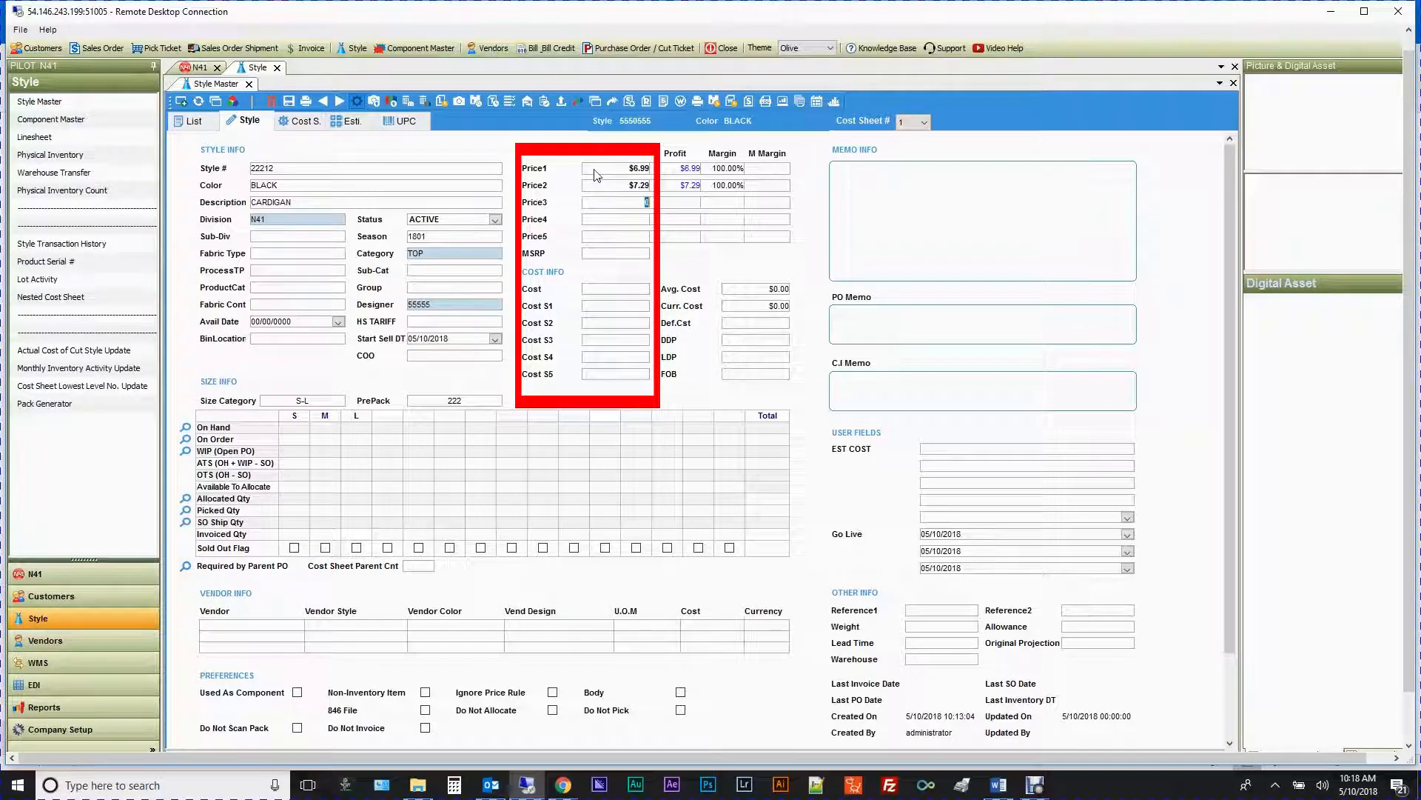
text(7.)
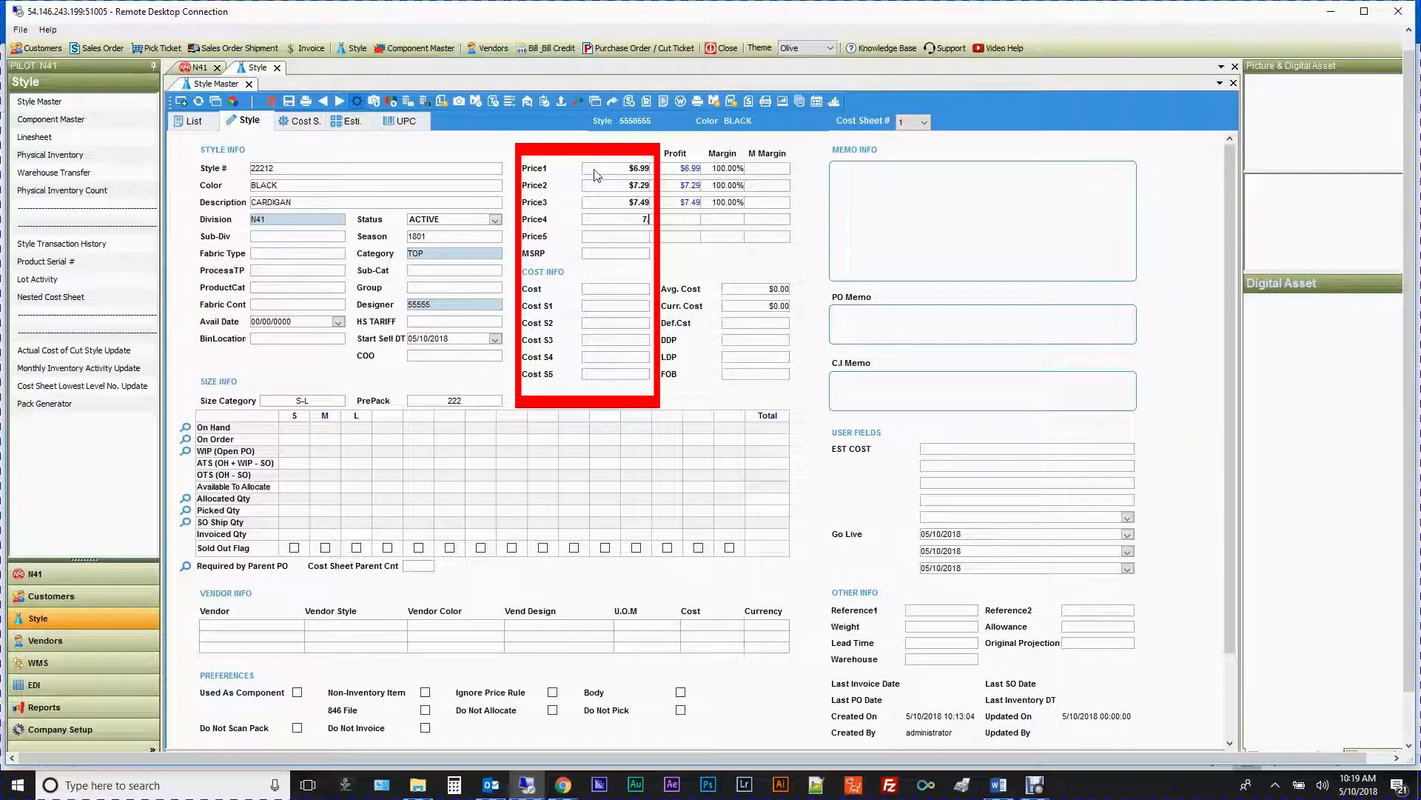
text(89)
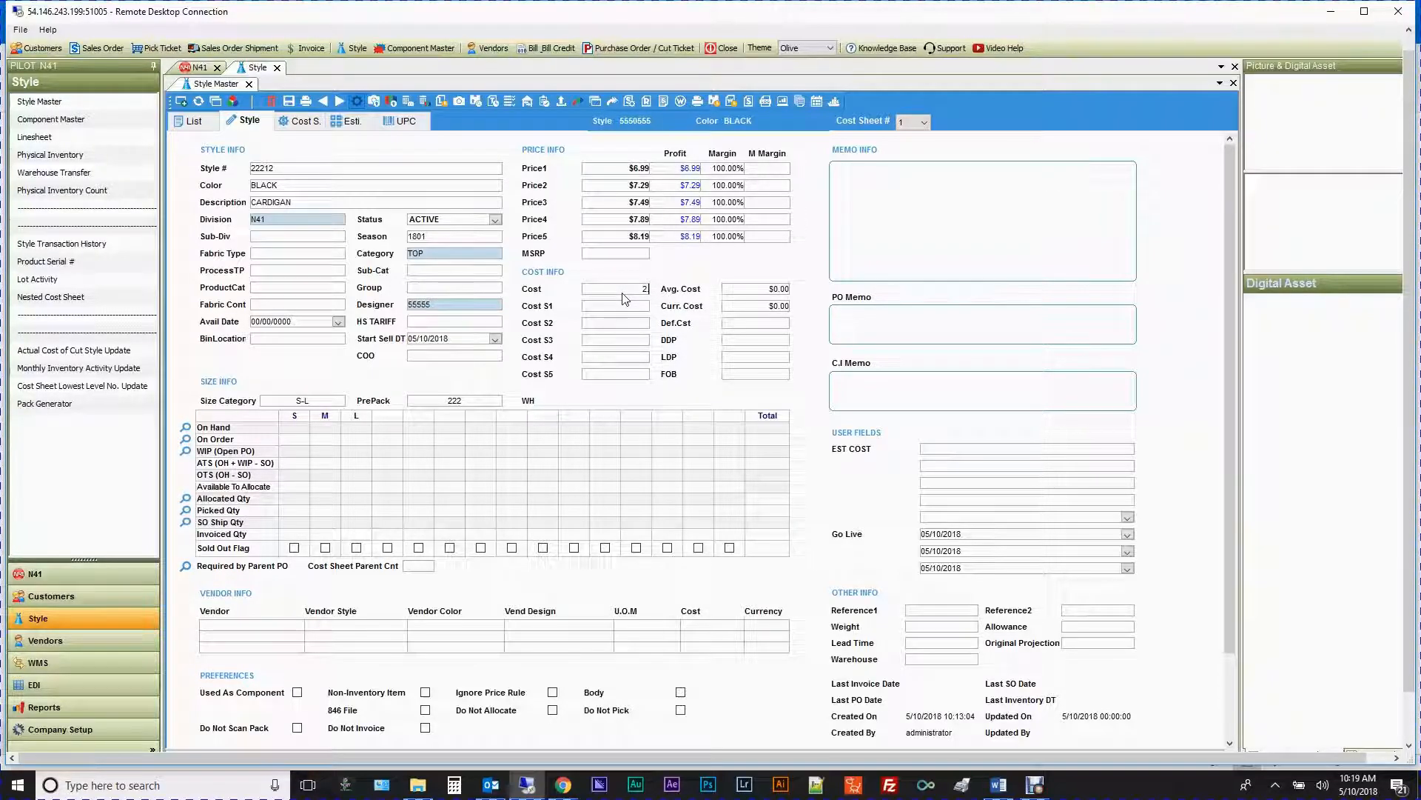
text(2.12)
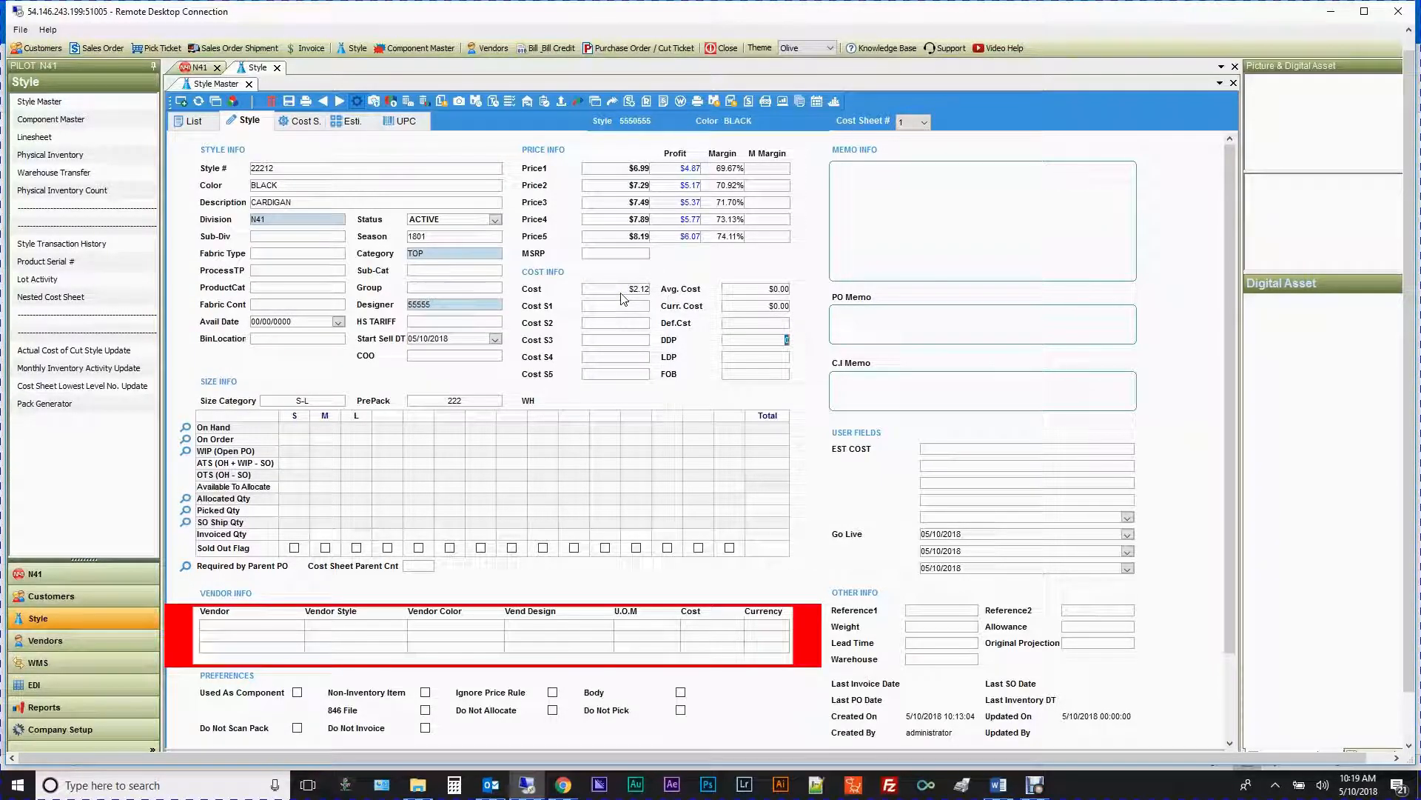
Step: Add vendor ALS with vendor style 22182 and vendor color BLACK, then save style 22212
click(251, 624)
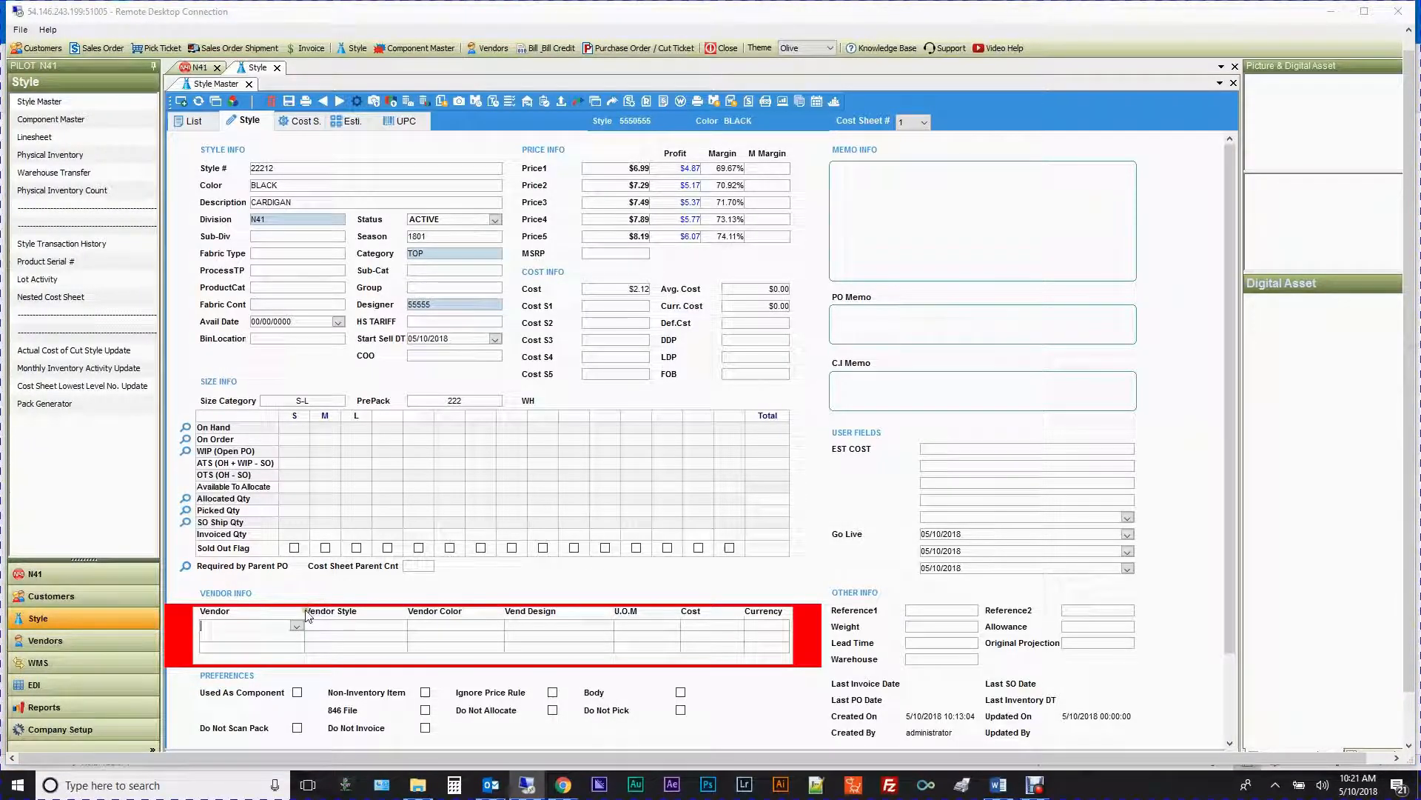
click(296, 625)
text(ALS)
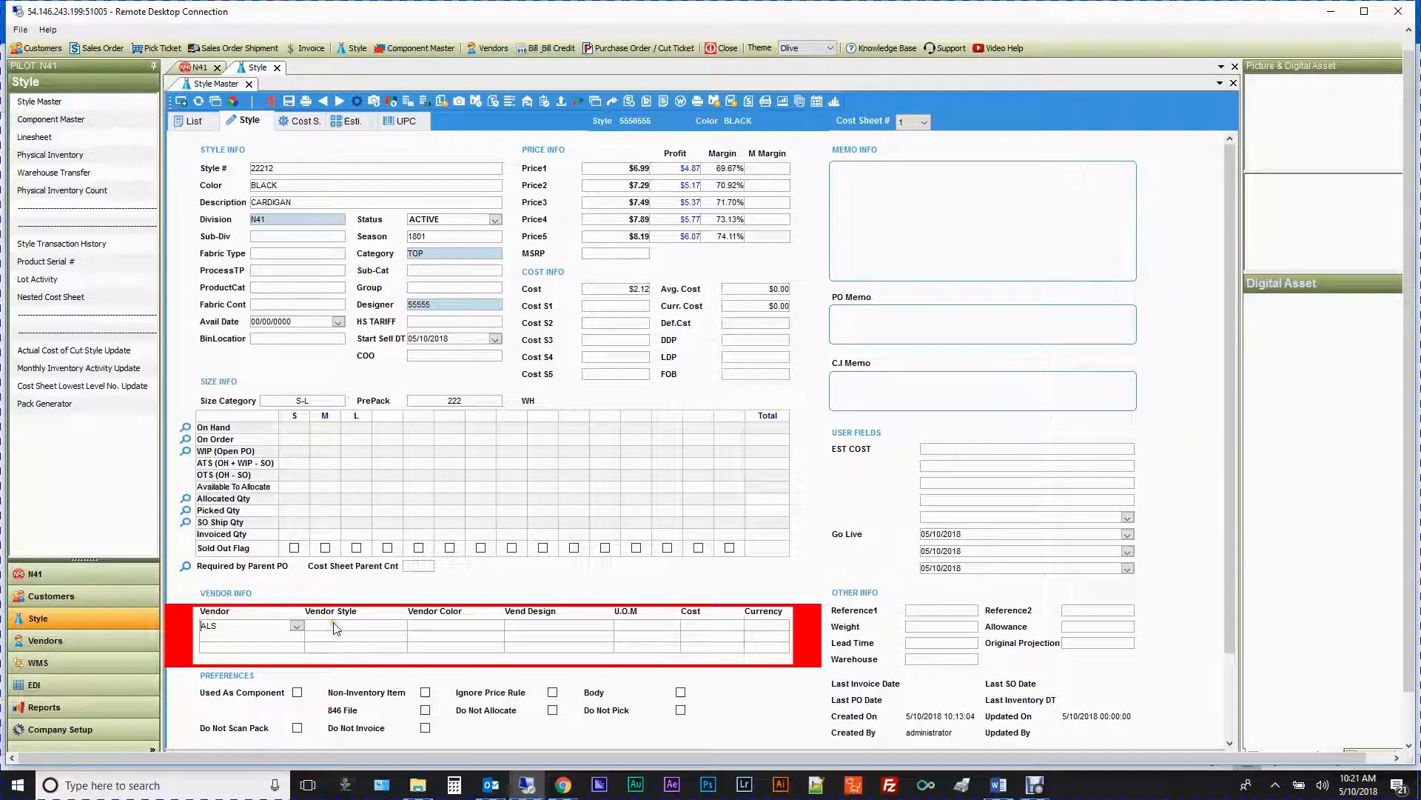
text(22182)
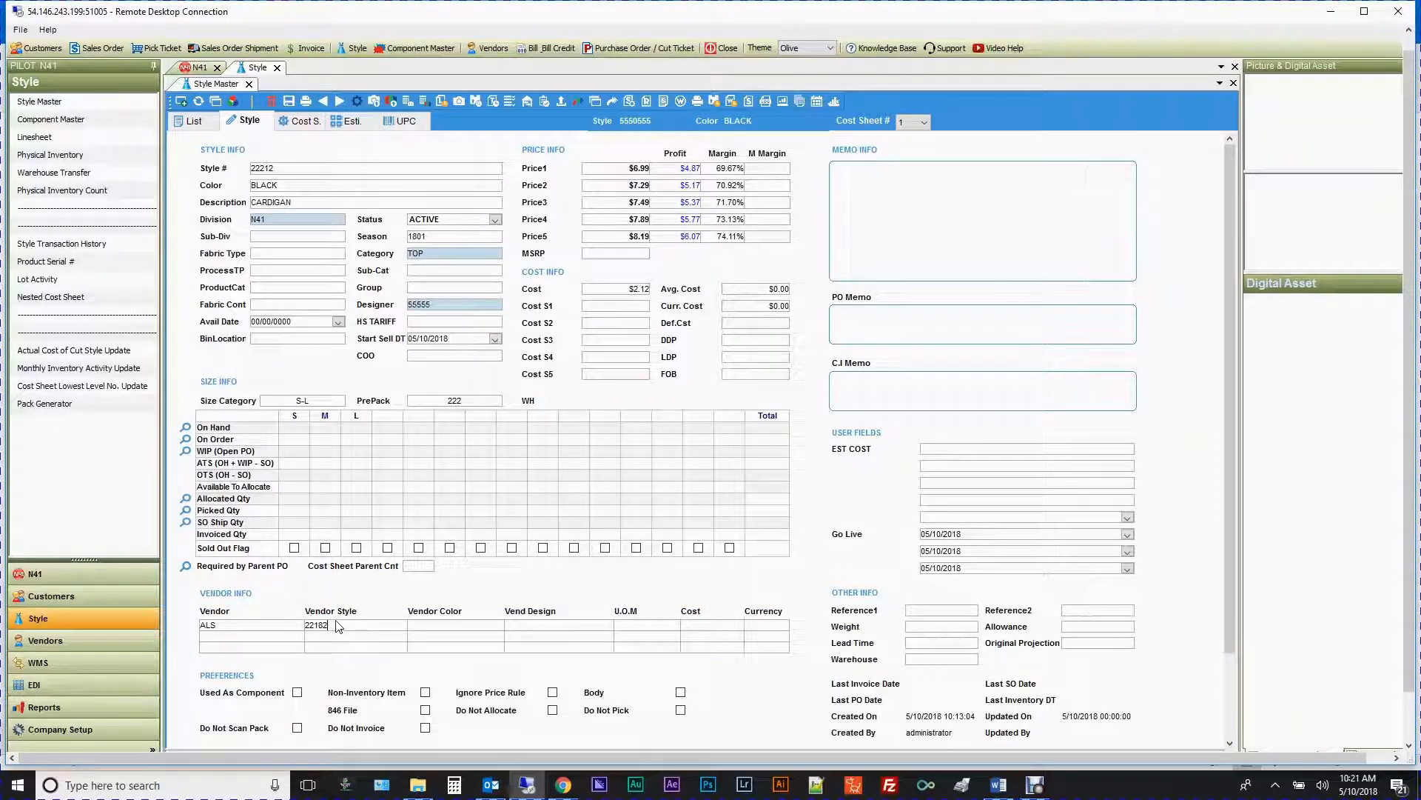
text(B)
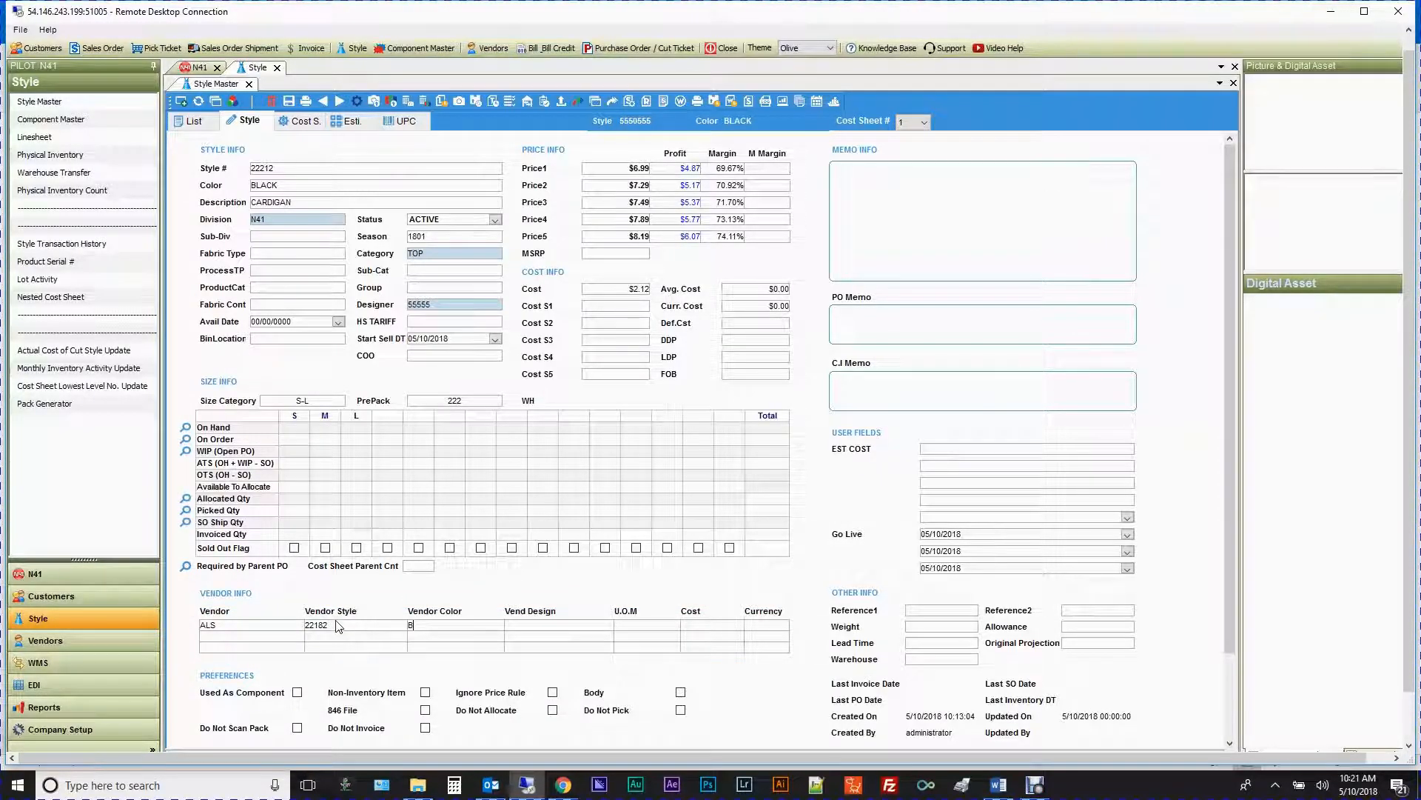
text(LACK)
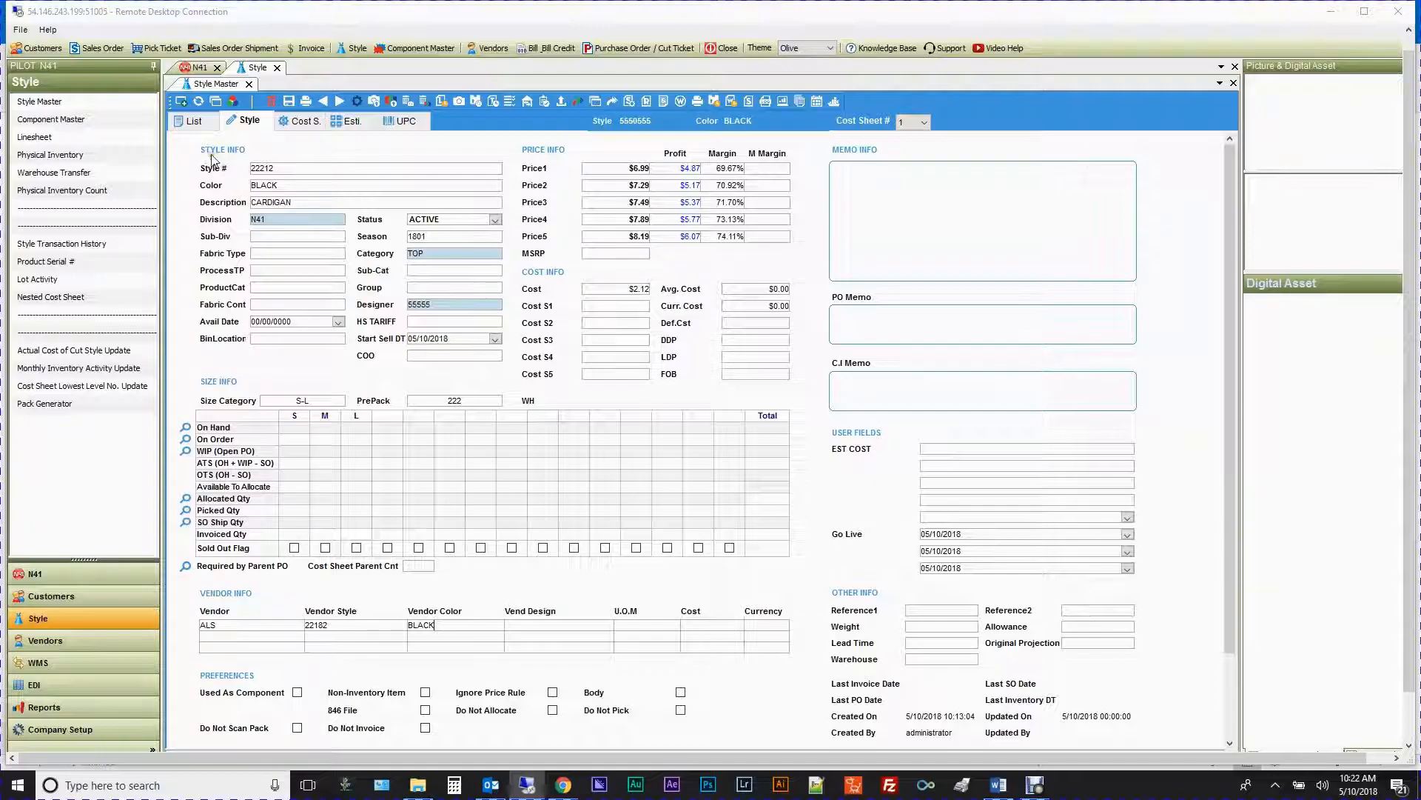
click(289, 101)
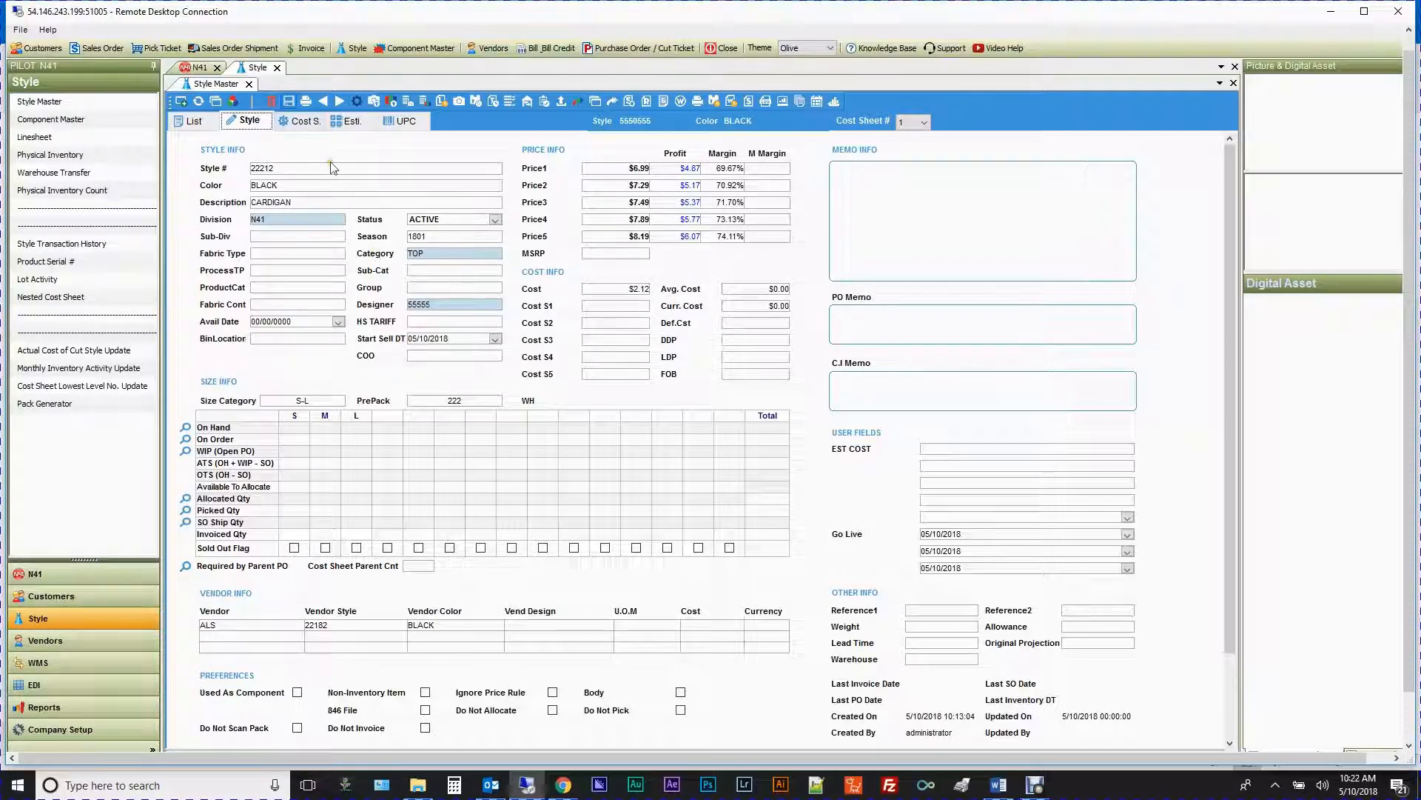
click(287, 101)
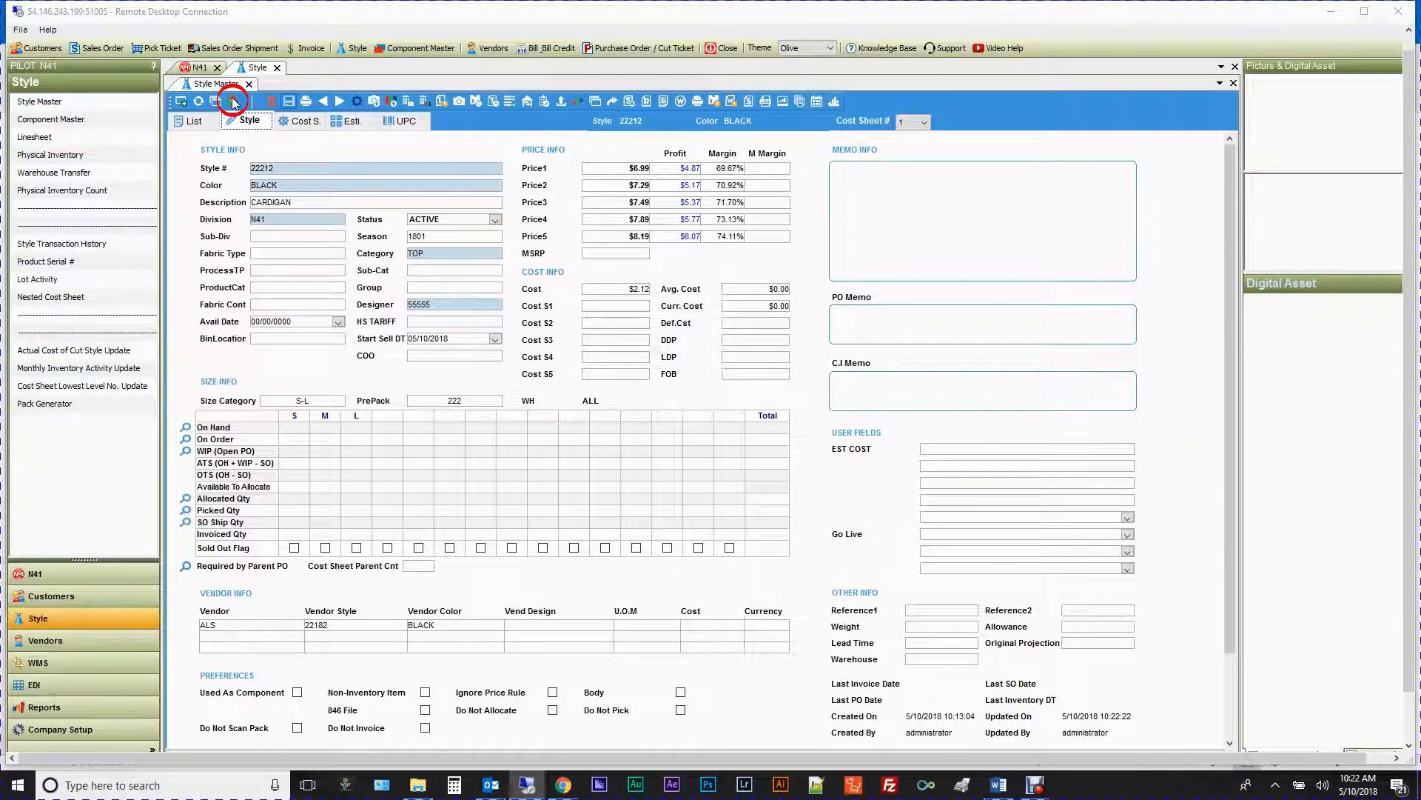
Step: Copy style 22212 from BLACK to all five colors with cost sheet, pricing and cost included
click(232, 101)
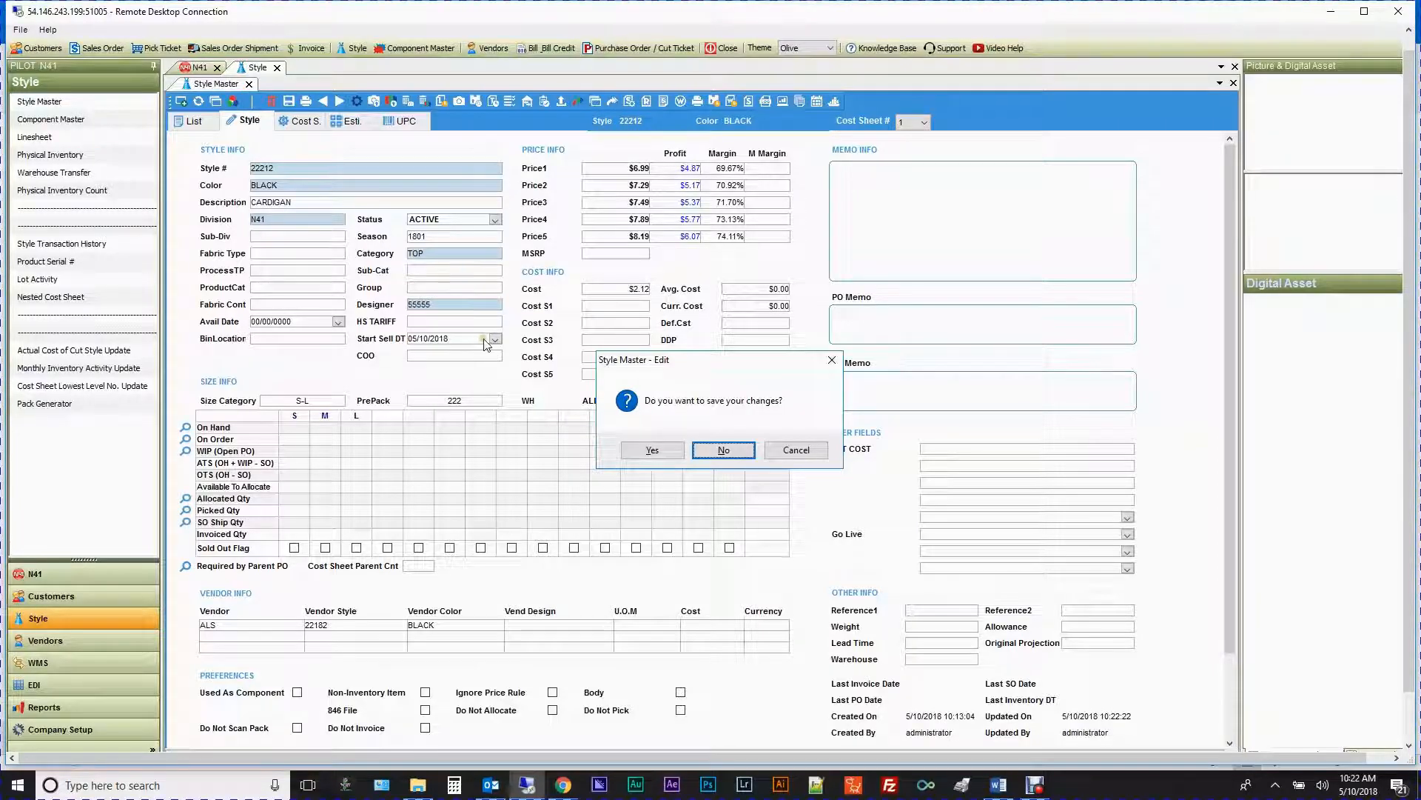
click(722, 450)
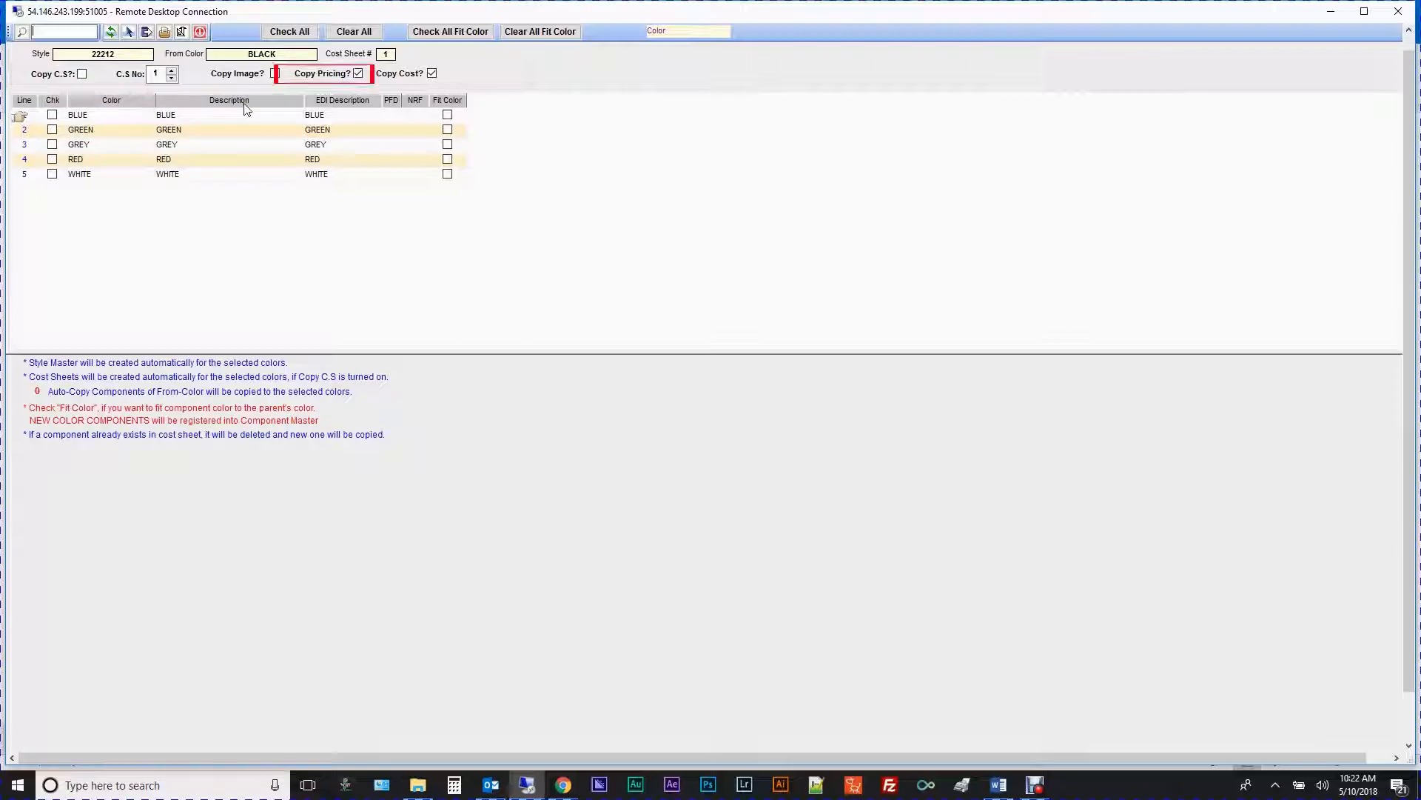
click(82, 74)
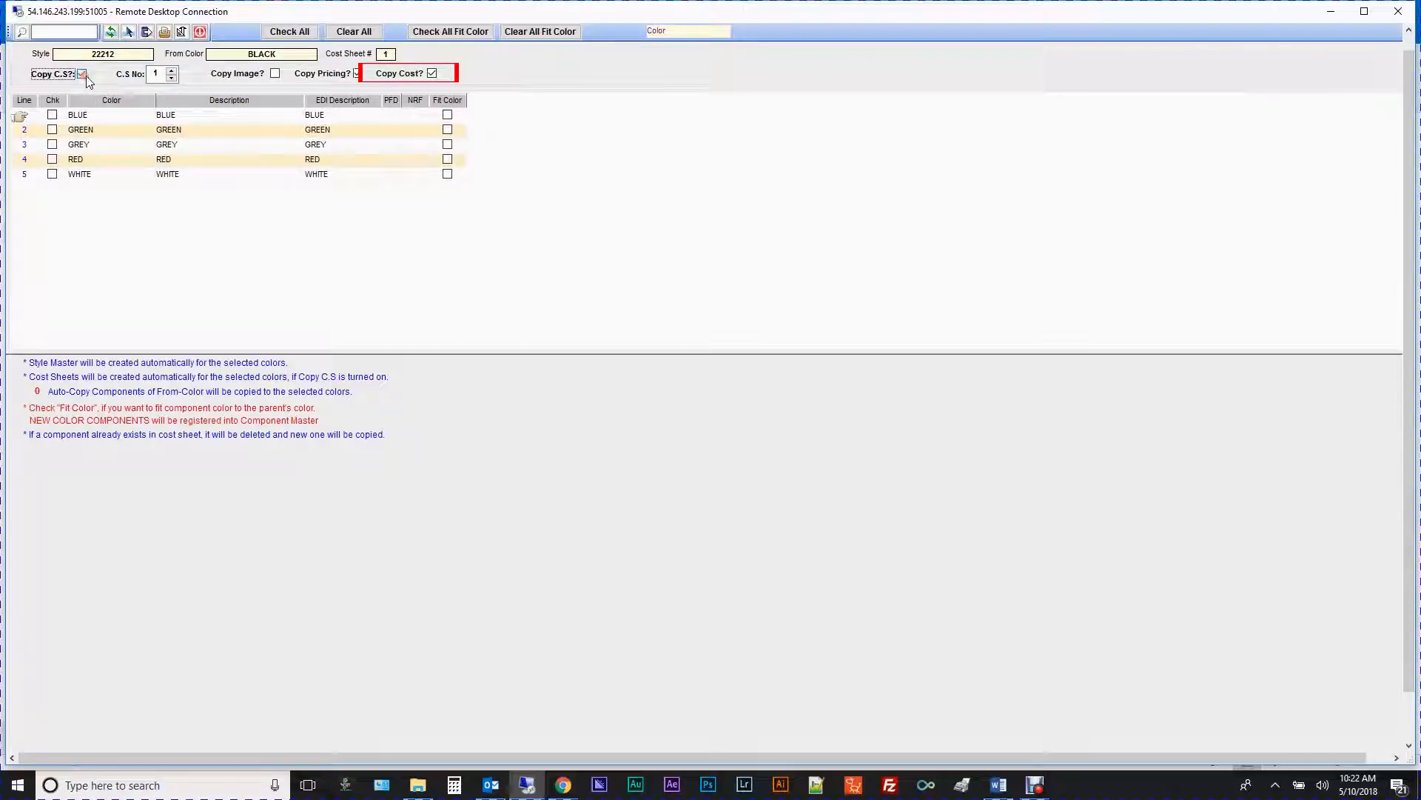
click(289, 31)
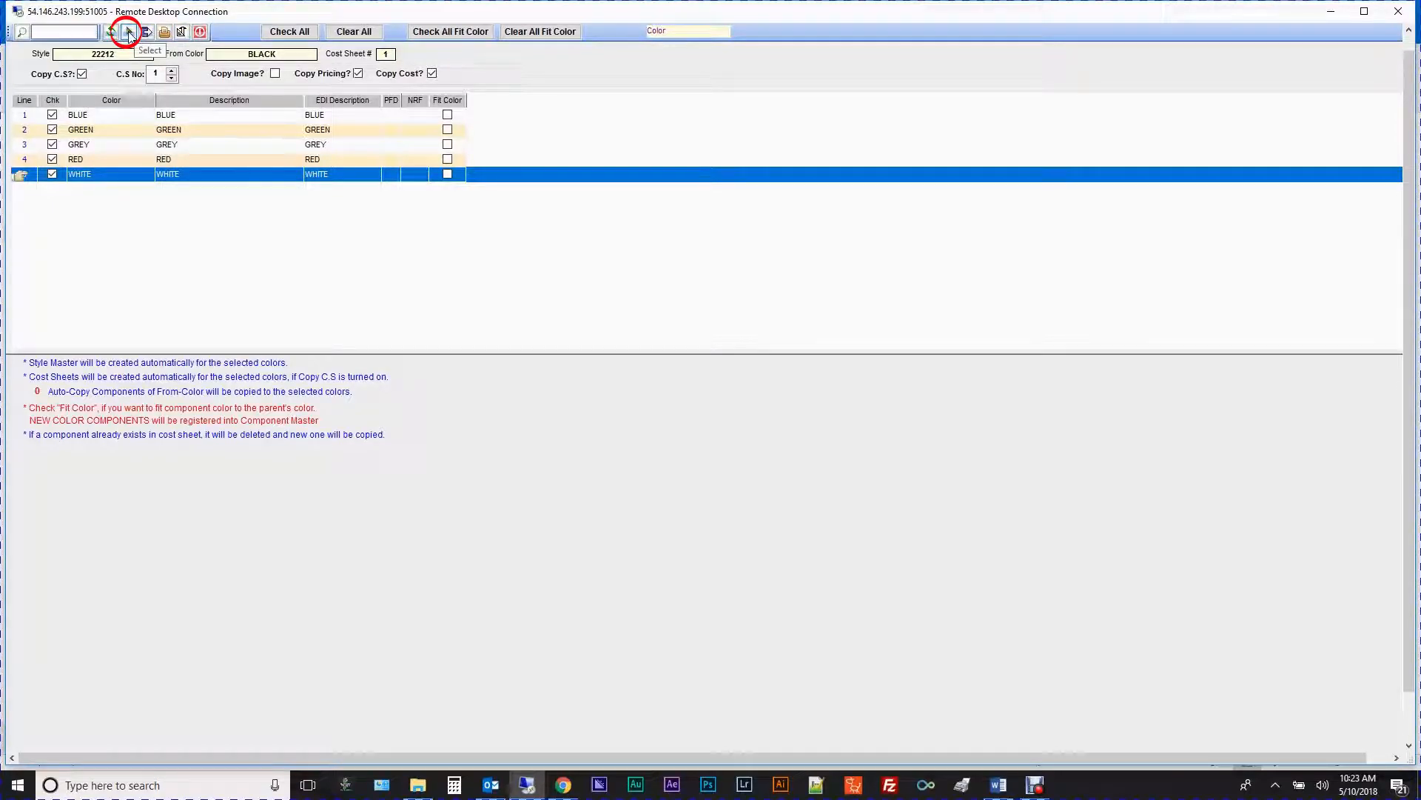
click(127, 31)
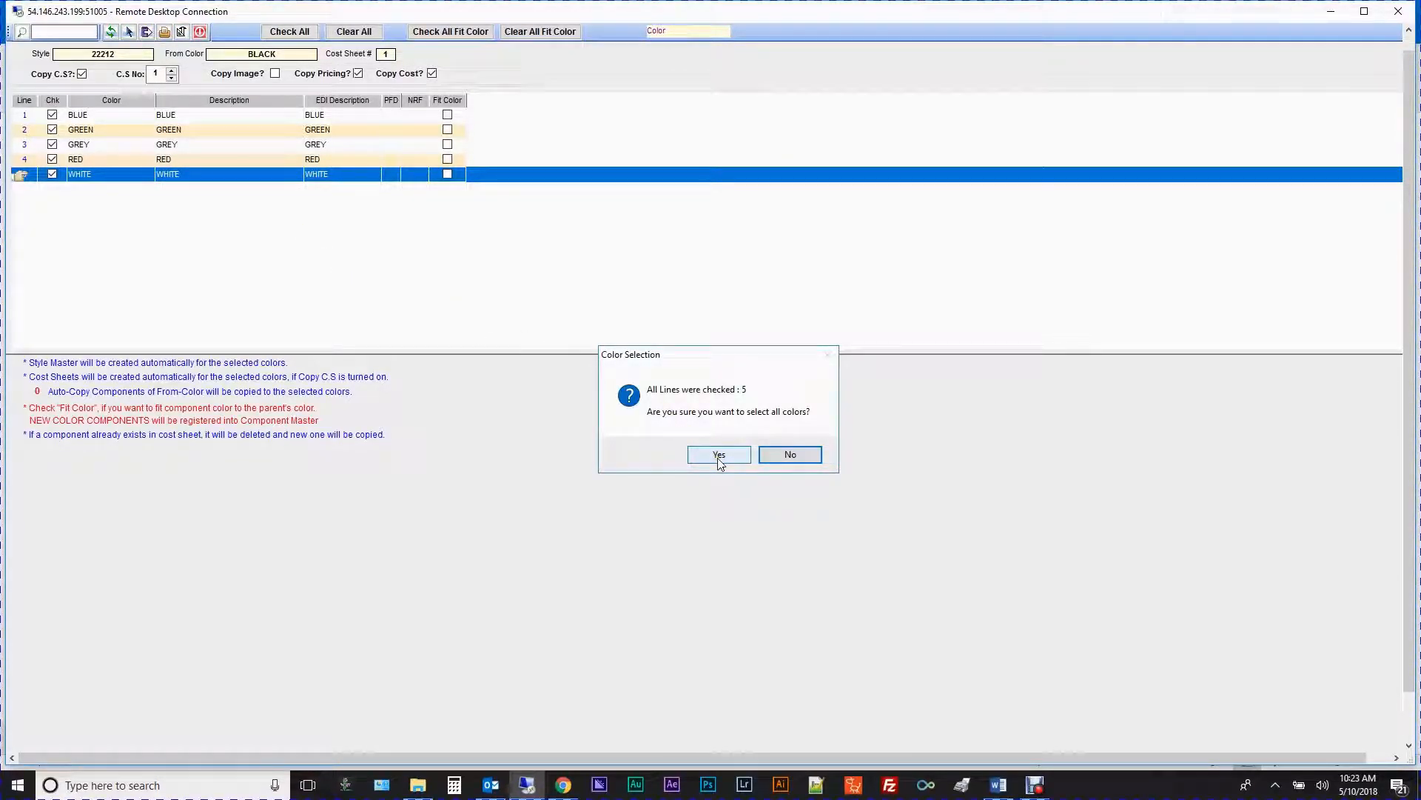
click(718, 454)
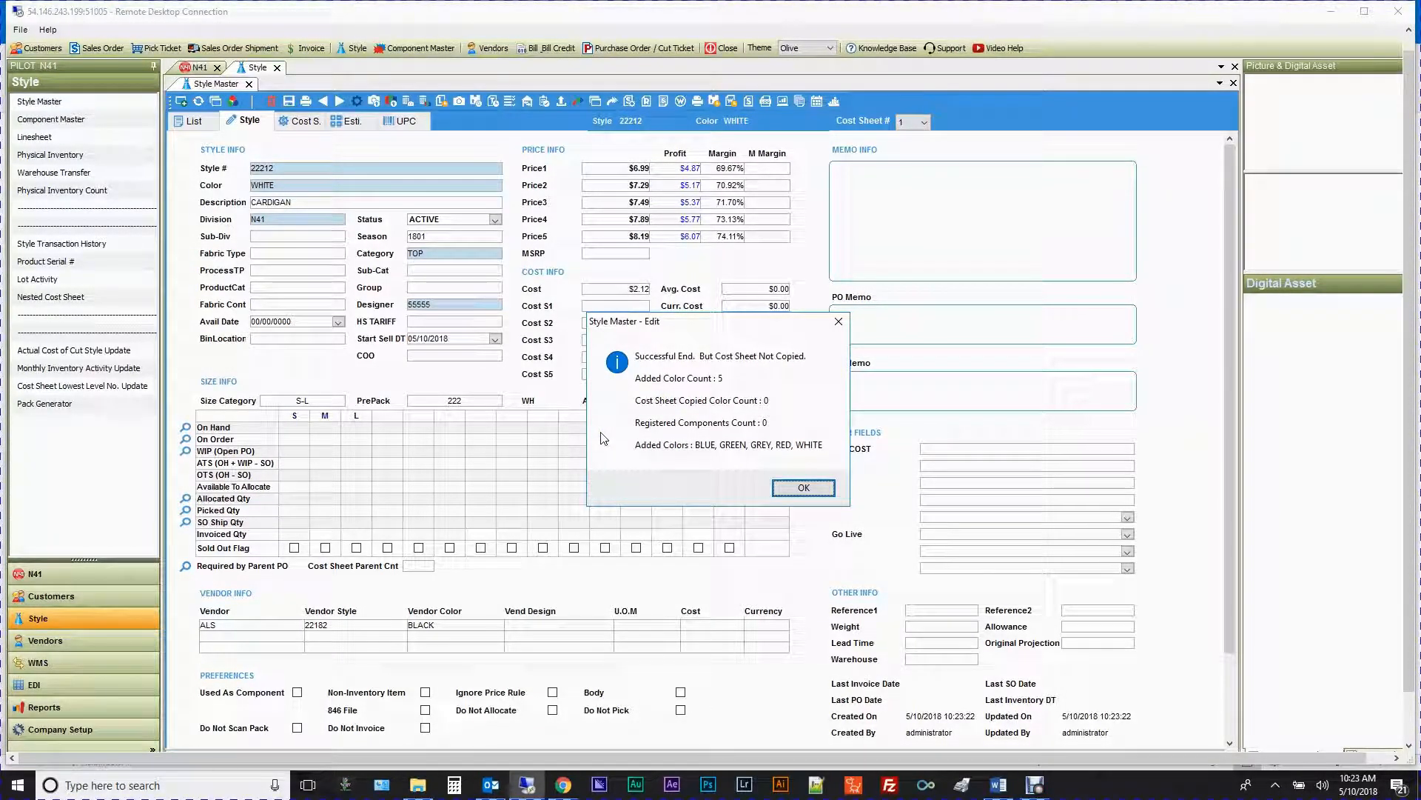
Step: Change the RED record's category to TOP_PLUS and save it
click(801, 487)
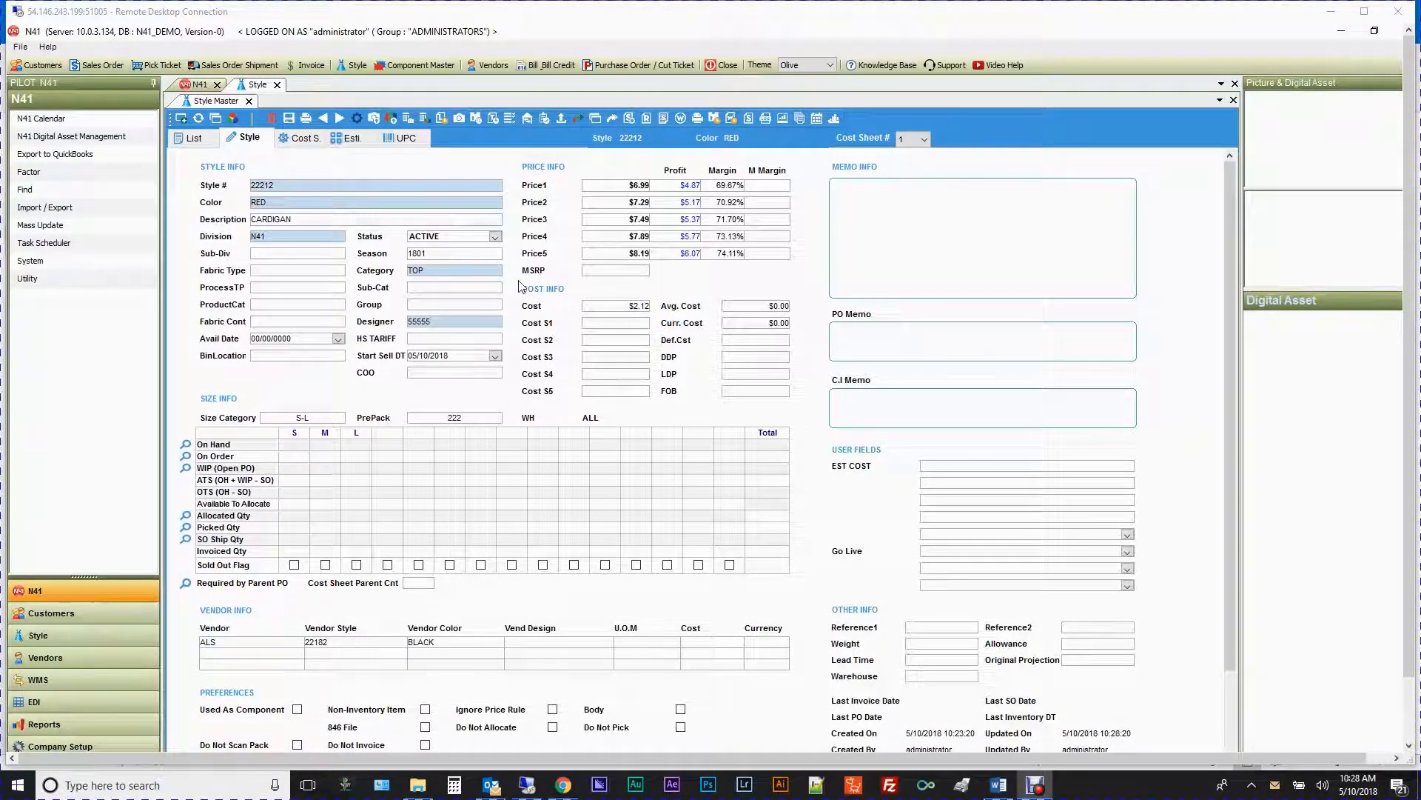
click(494, 269)
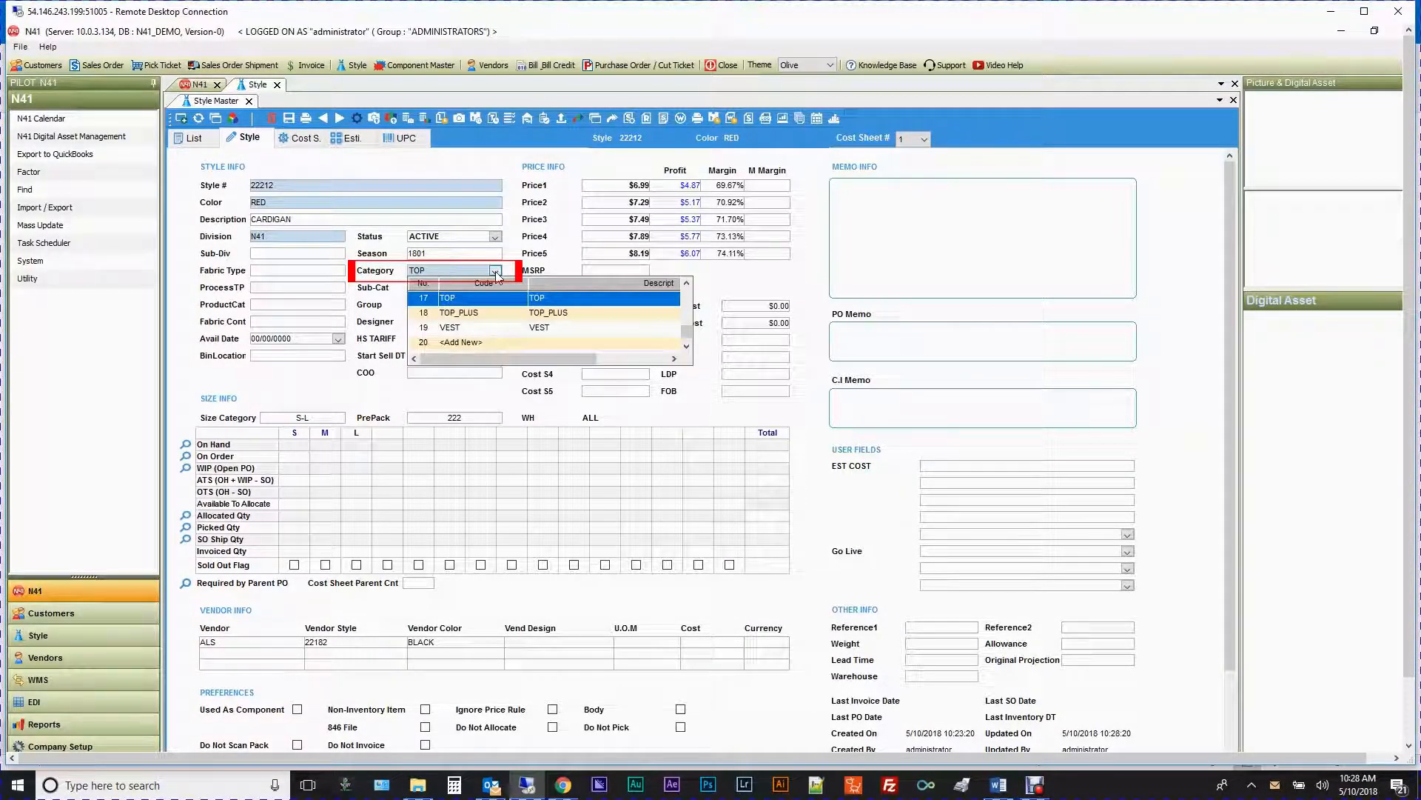
click(458, 313)
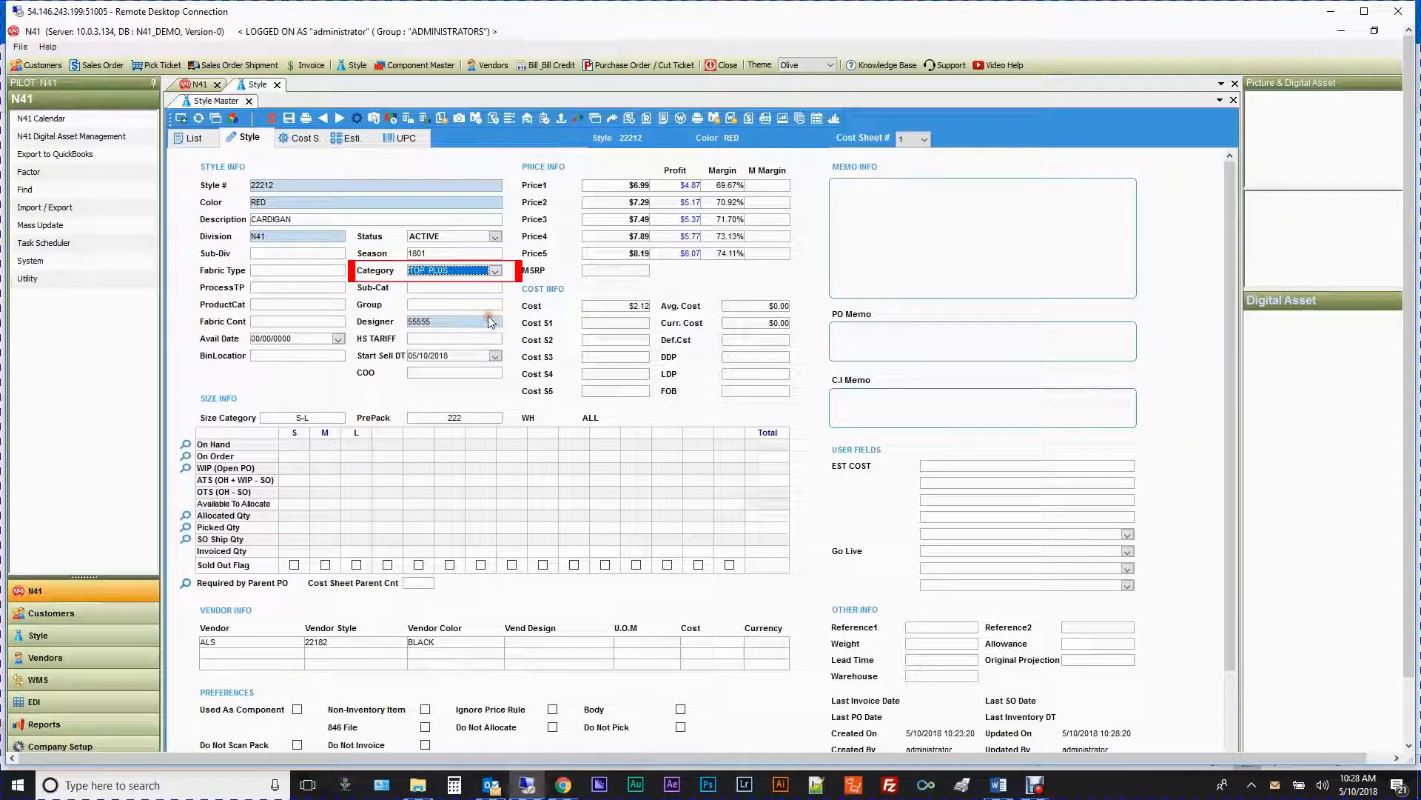
click(289, 119)
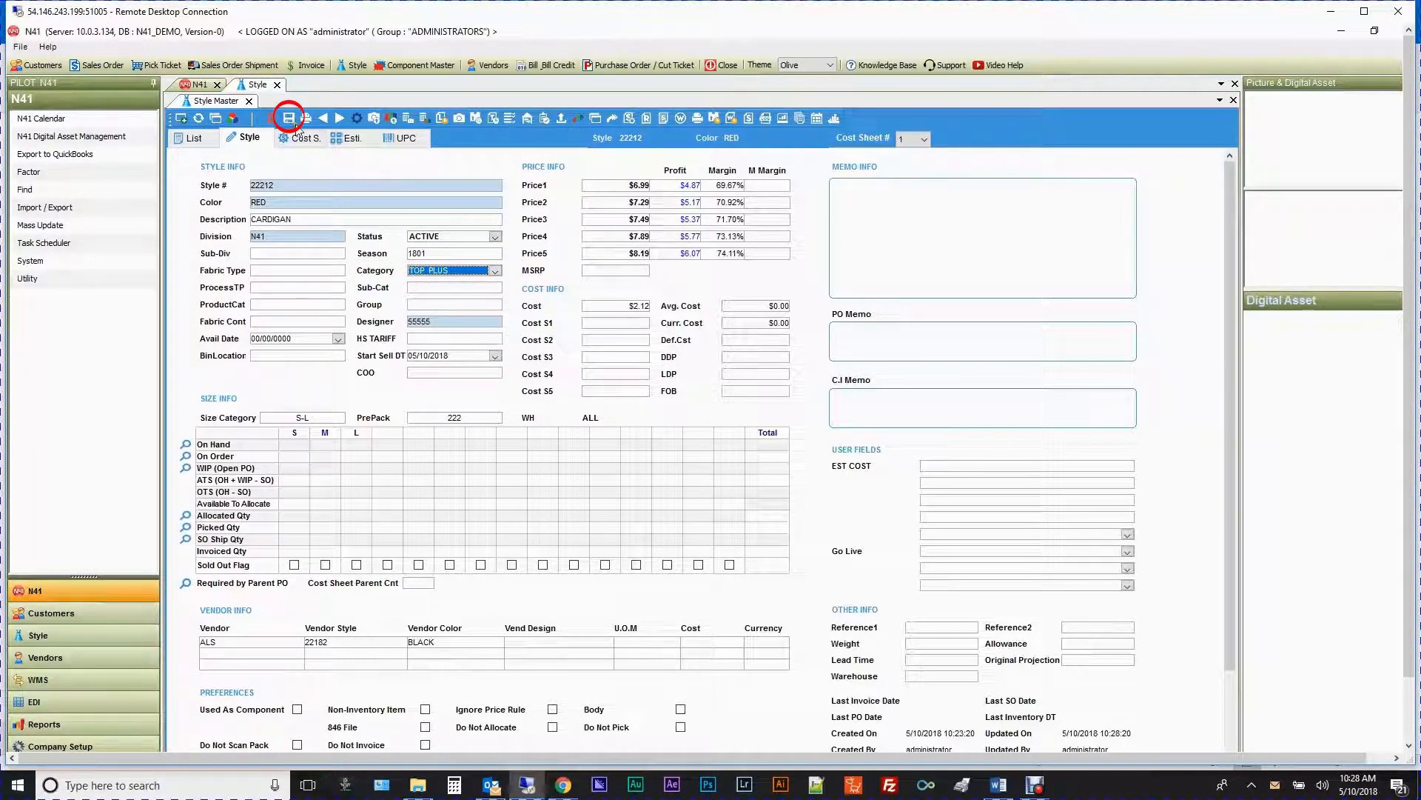
click(289, 118)
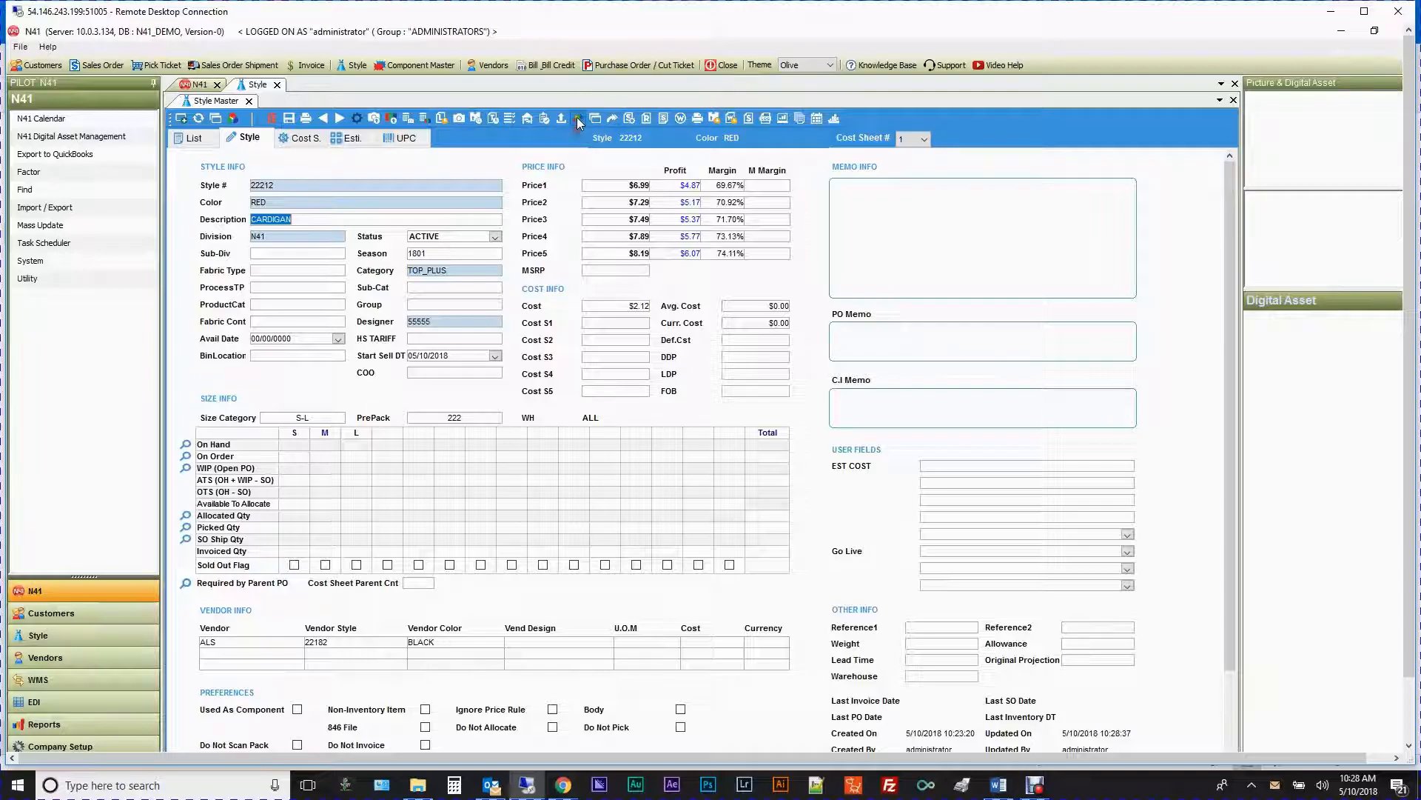
mouse_move(577, 119)
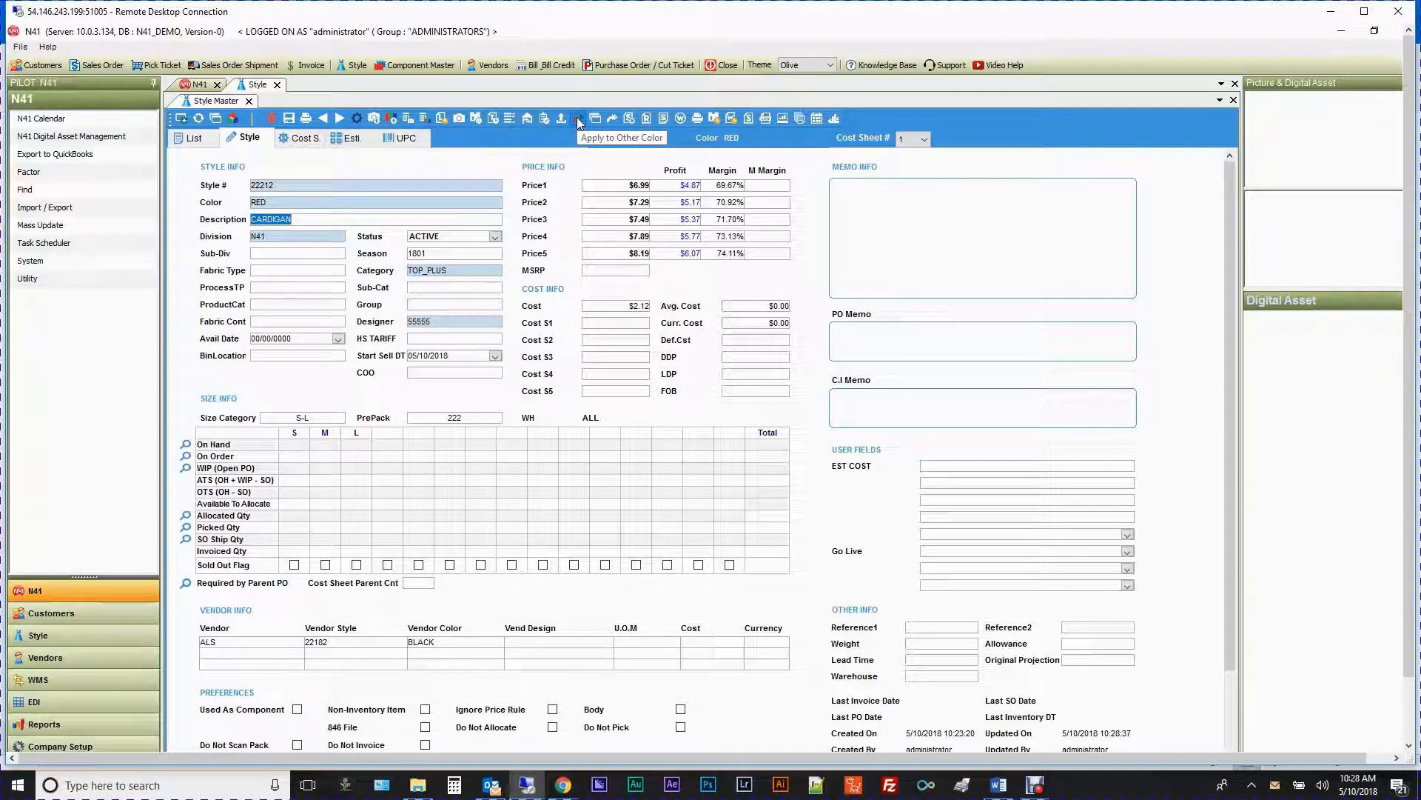
Step: Open the Apply Changes to Other Color column list from the RED record
click(576, 118)
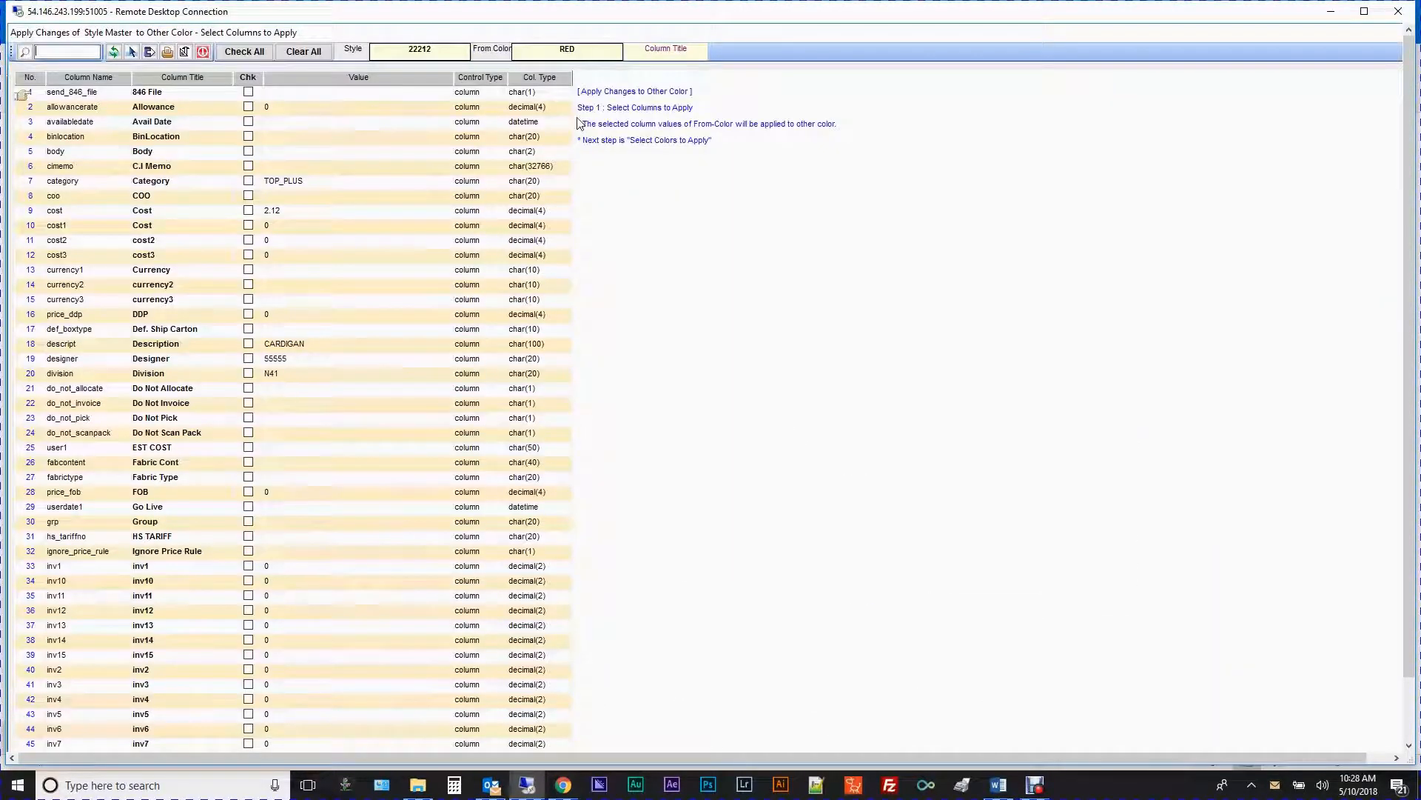